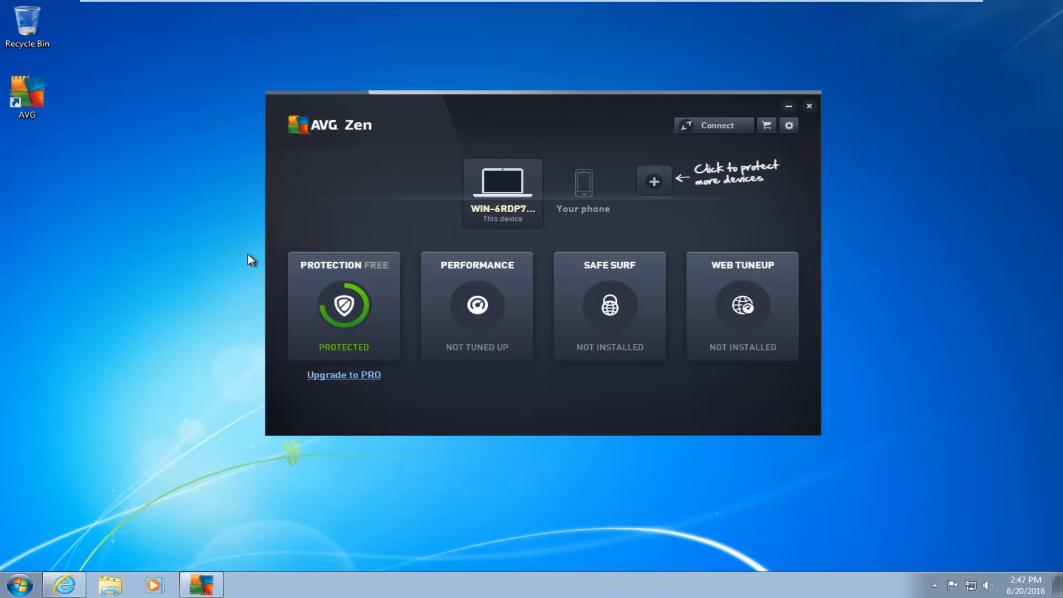
mouse_move(233, 254)
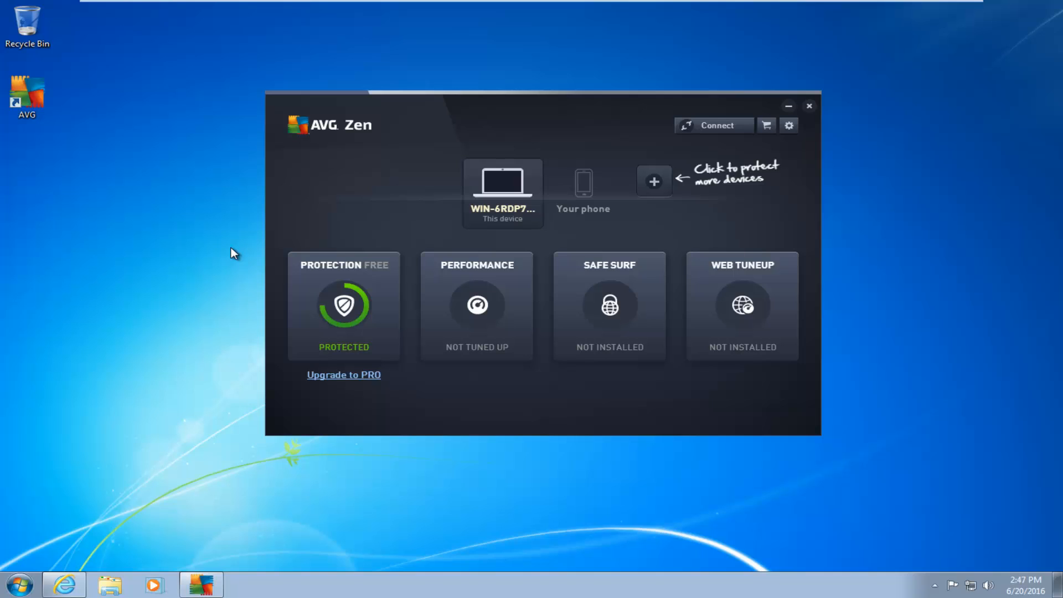
mouse_move(322, 147)
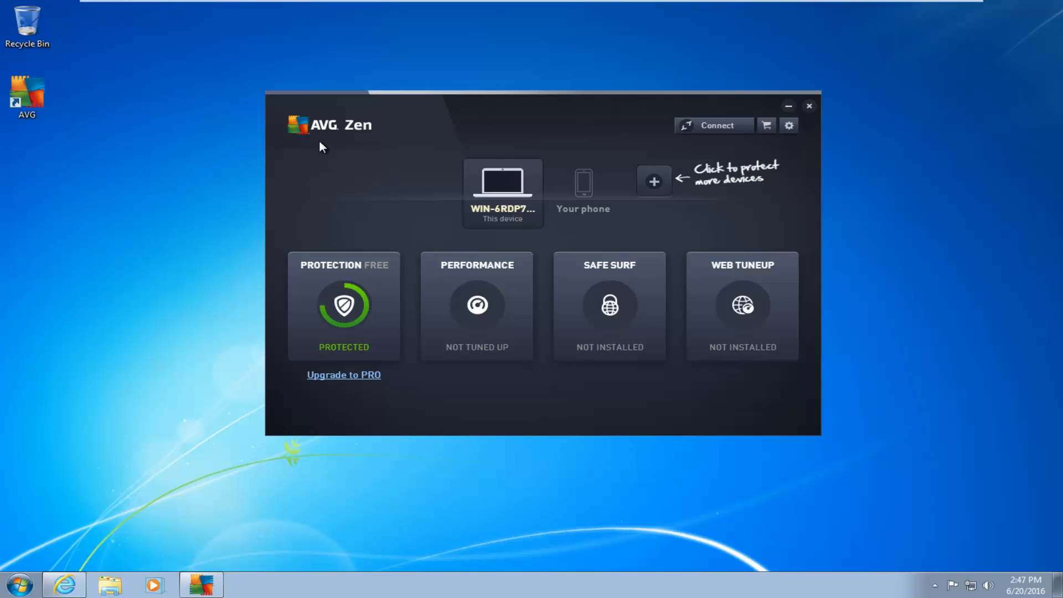
mouse_move(315, 145)
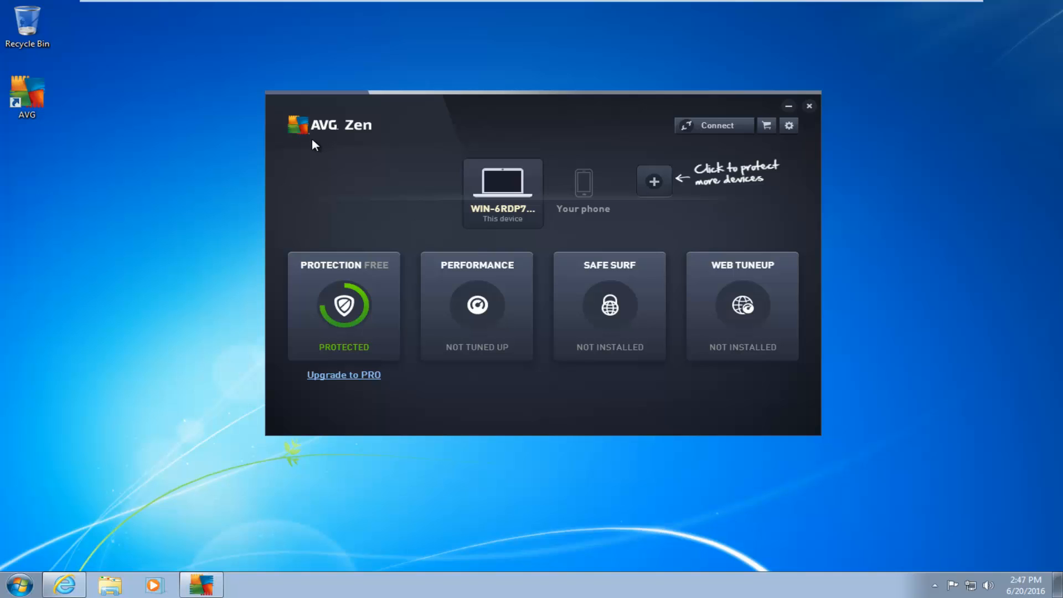
mouse_move(303, 146)
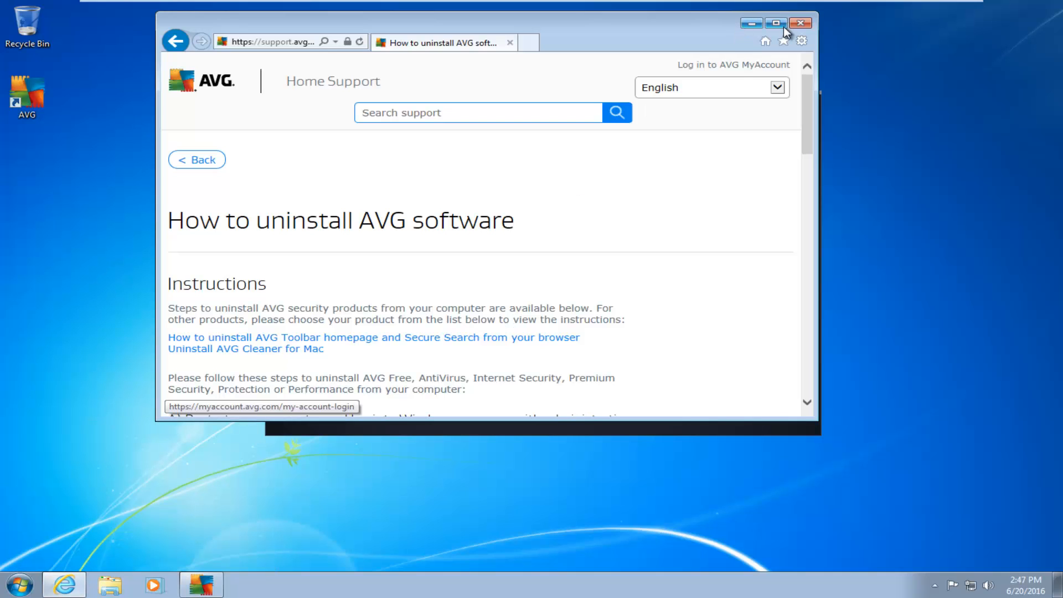
Maximize the AVG support article and scroll to section C's AVG Remover download link
click(775, 22)
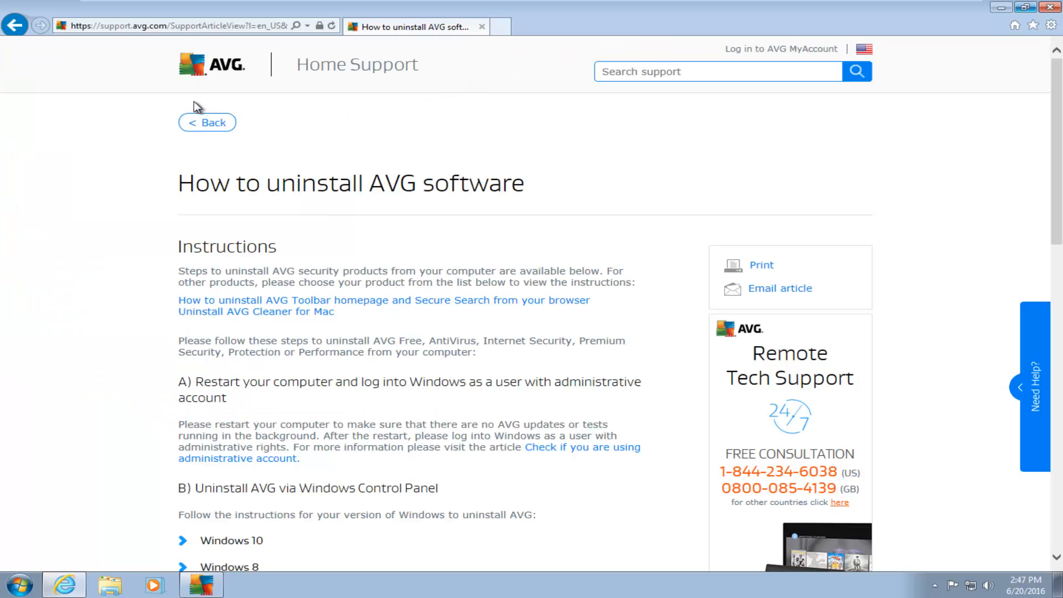
mouse_move(163, 75)
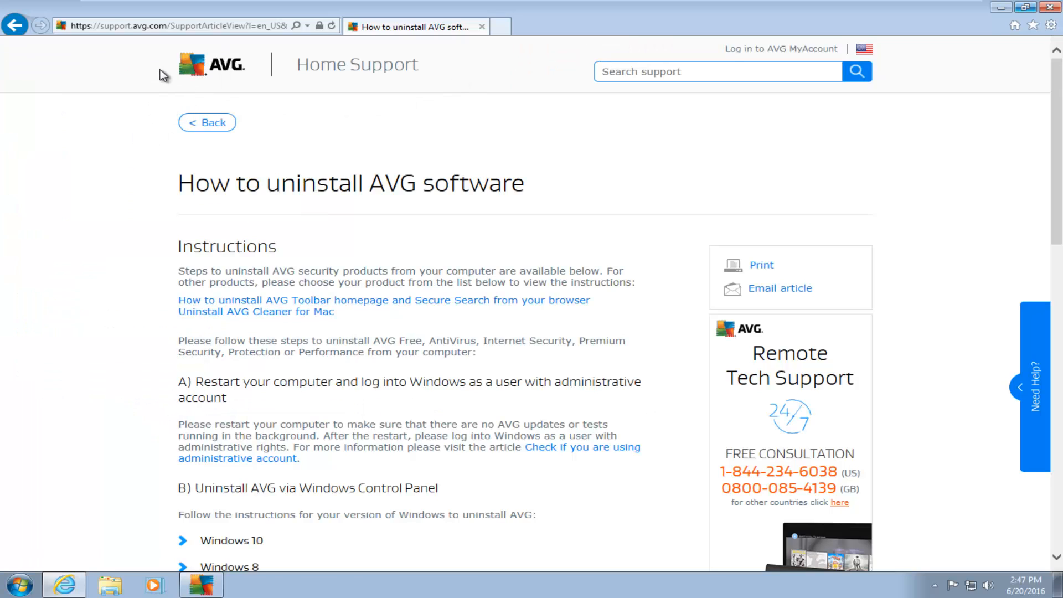
mouse_move(326, 193)
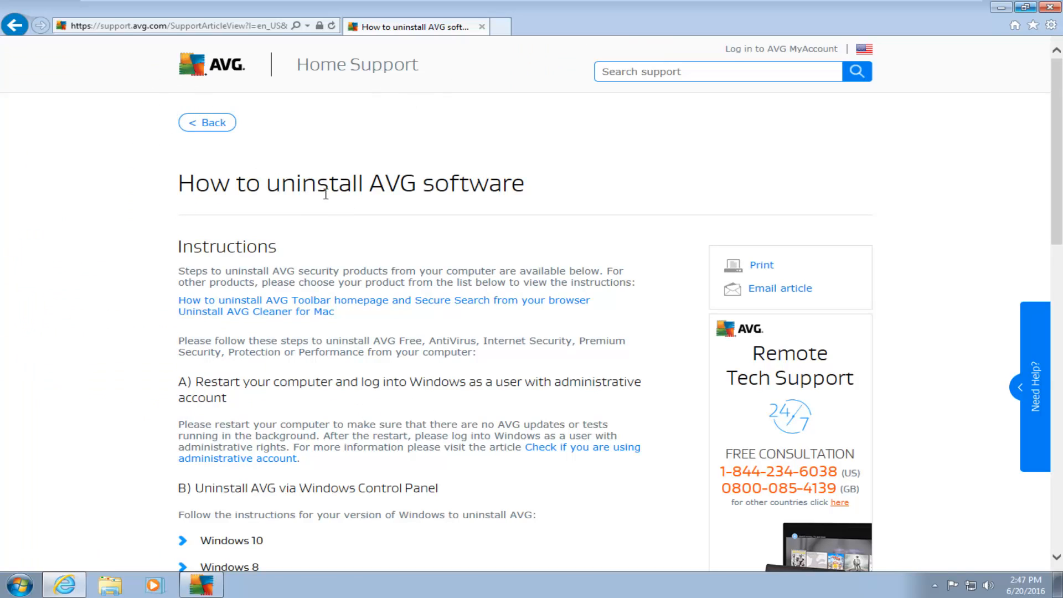
mouse_move(371, 229)
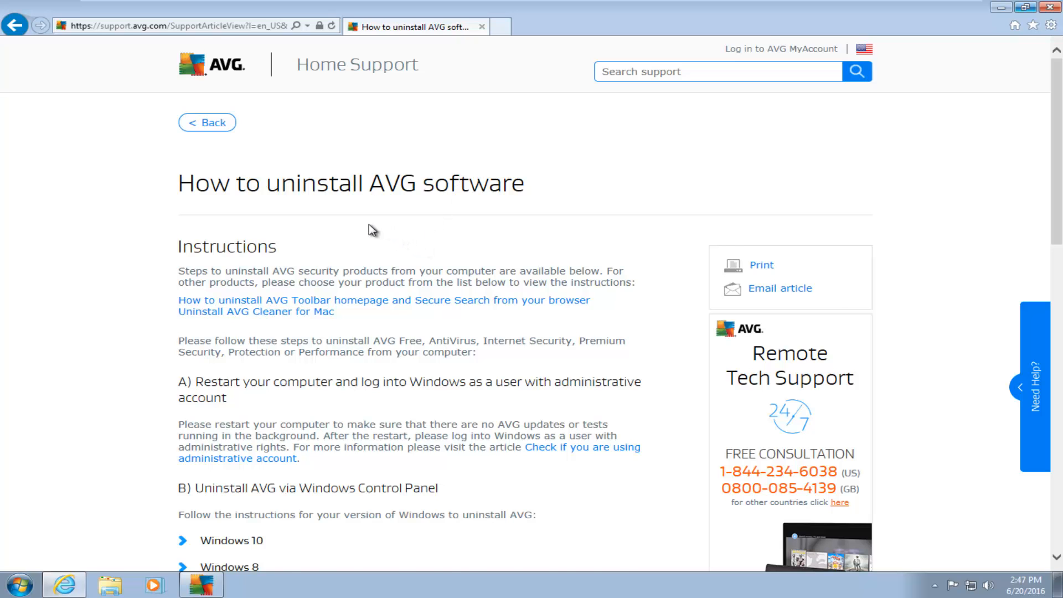
scroll(down, 3)
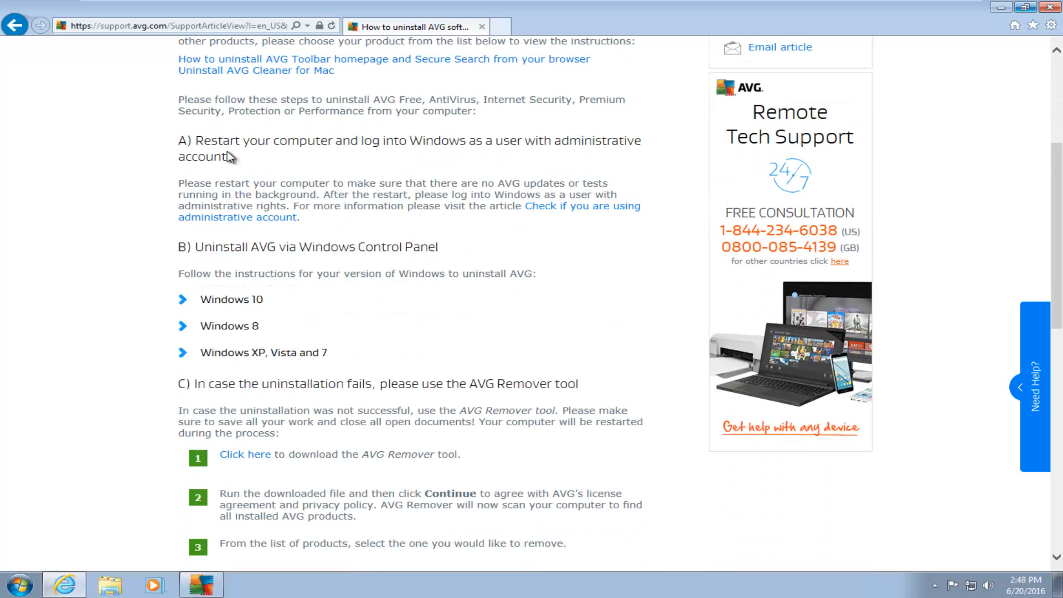
scroll(down, 3)
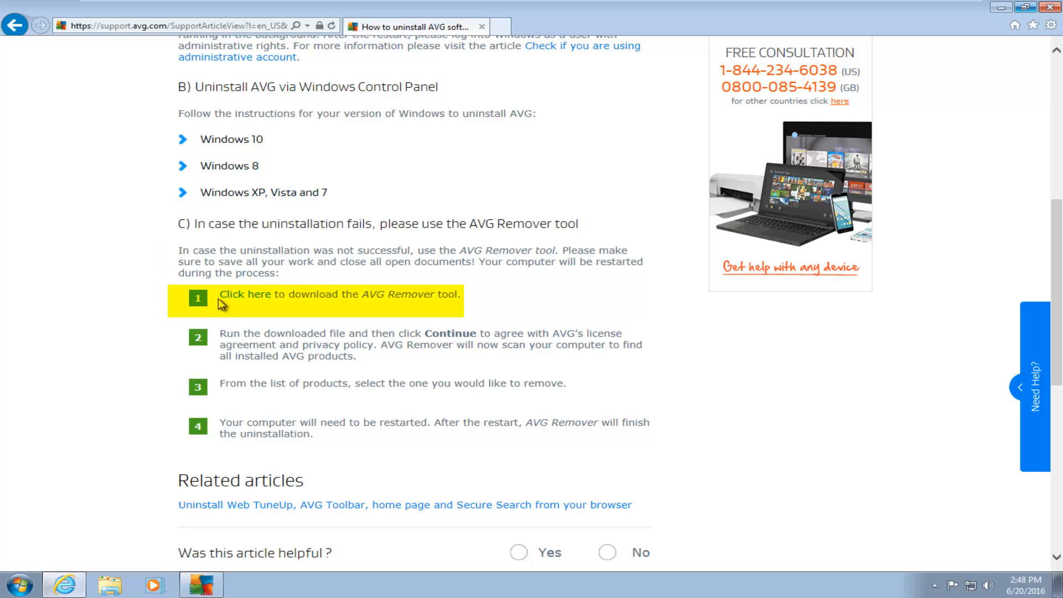
mouse_move(323, 292)
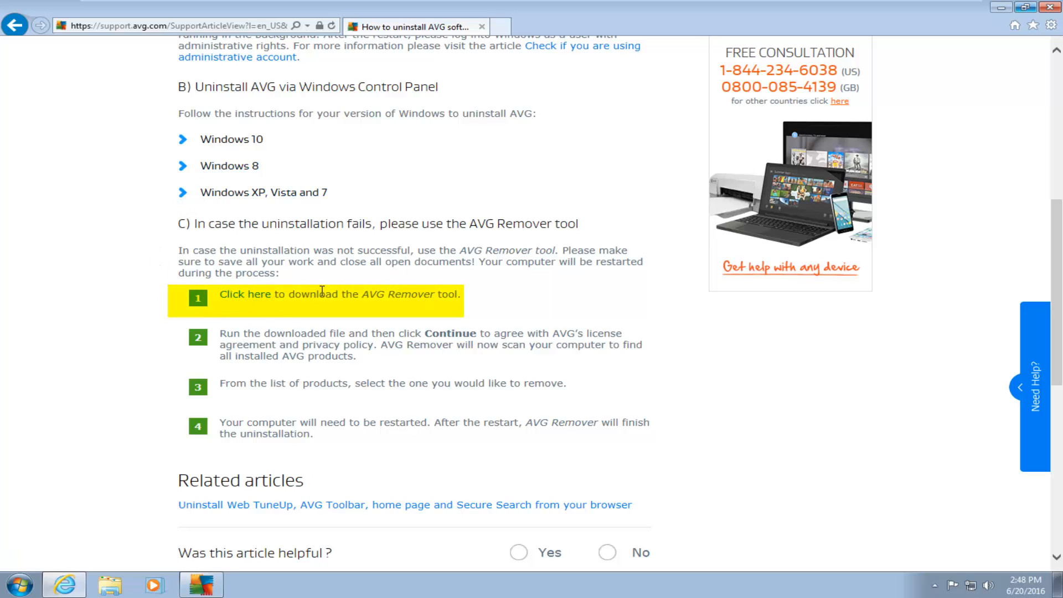
mouse_move(332, 297)
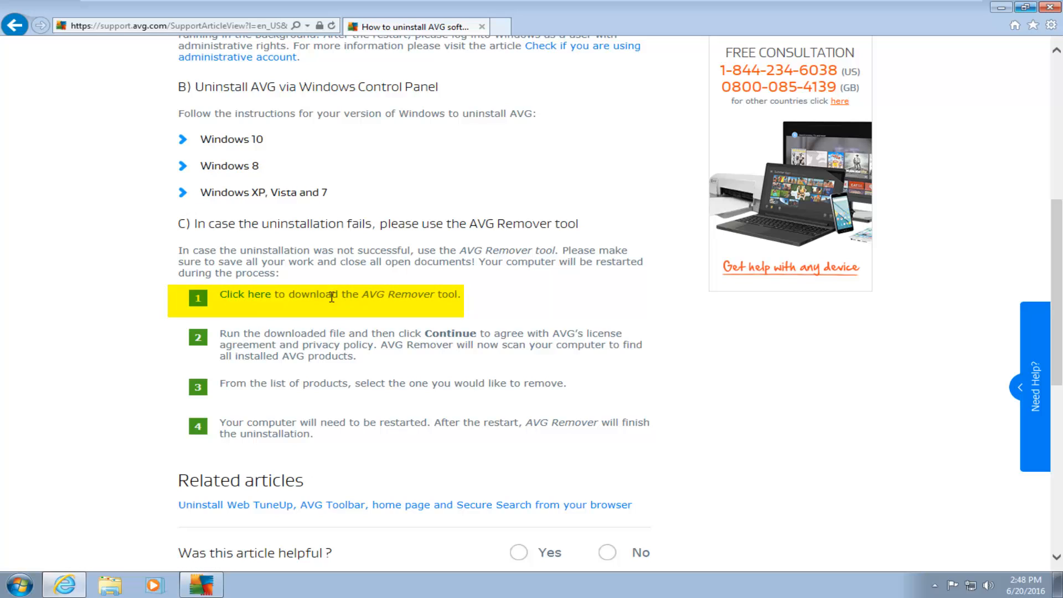
mouse_move(242, 298)
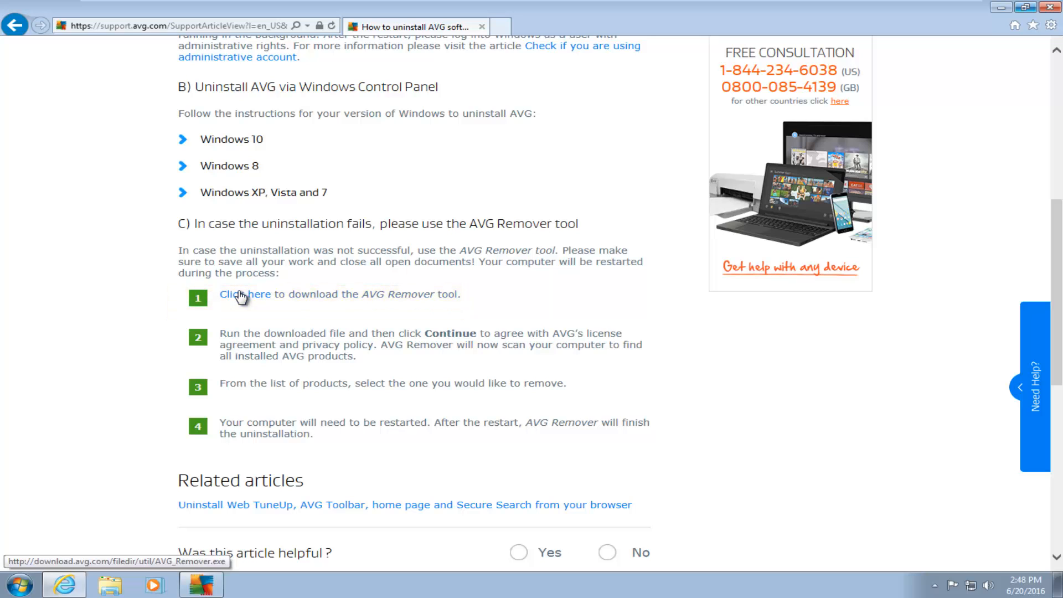
Download AVG_Remover.exe from the 'Click here' link and run it from the download bar
click(244, 295)
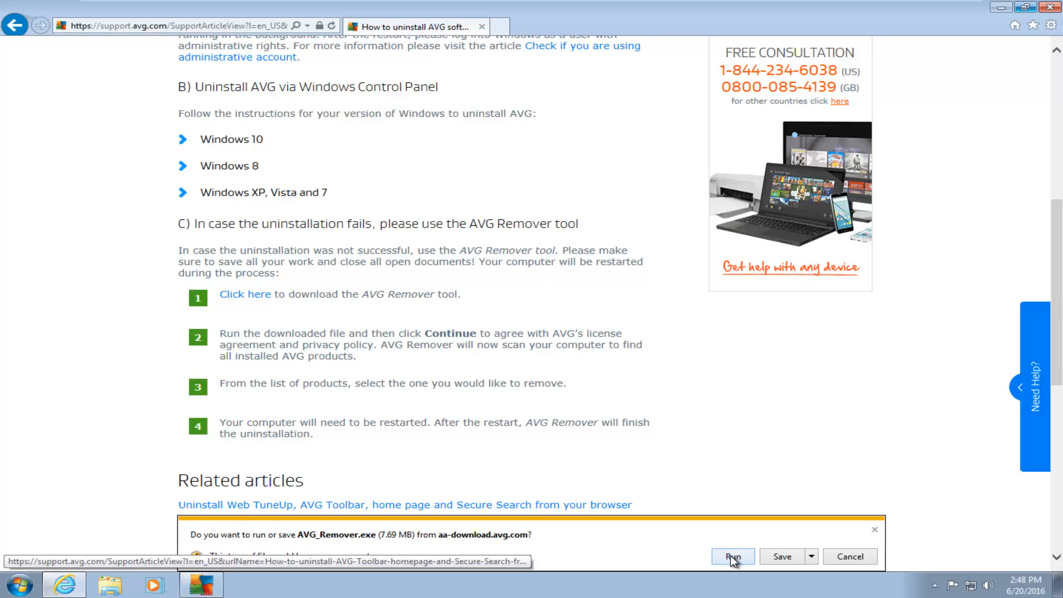
click(733, 556)
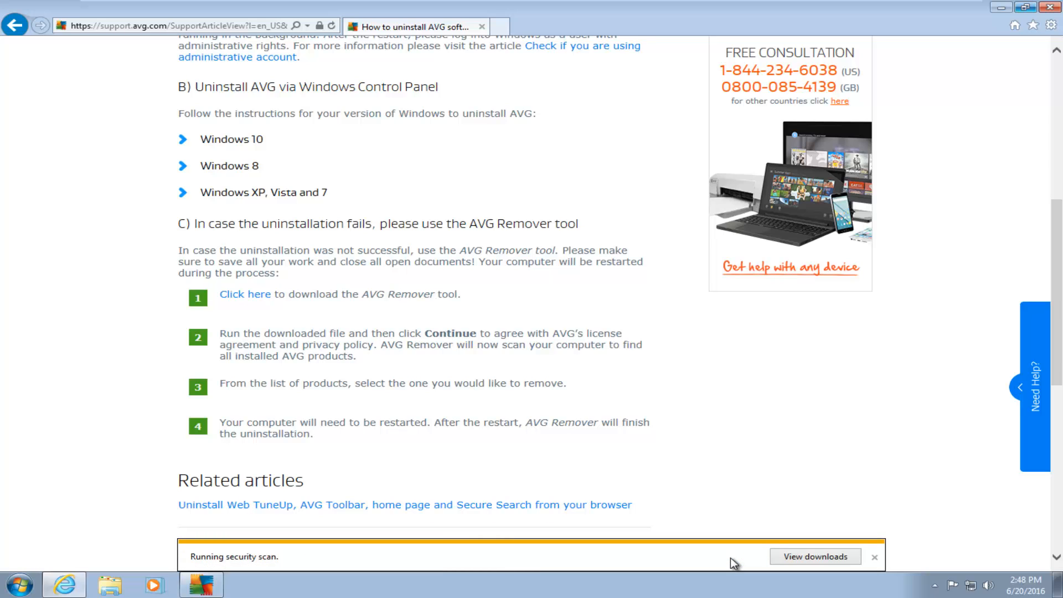
click(874, 557)
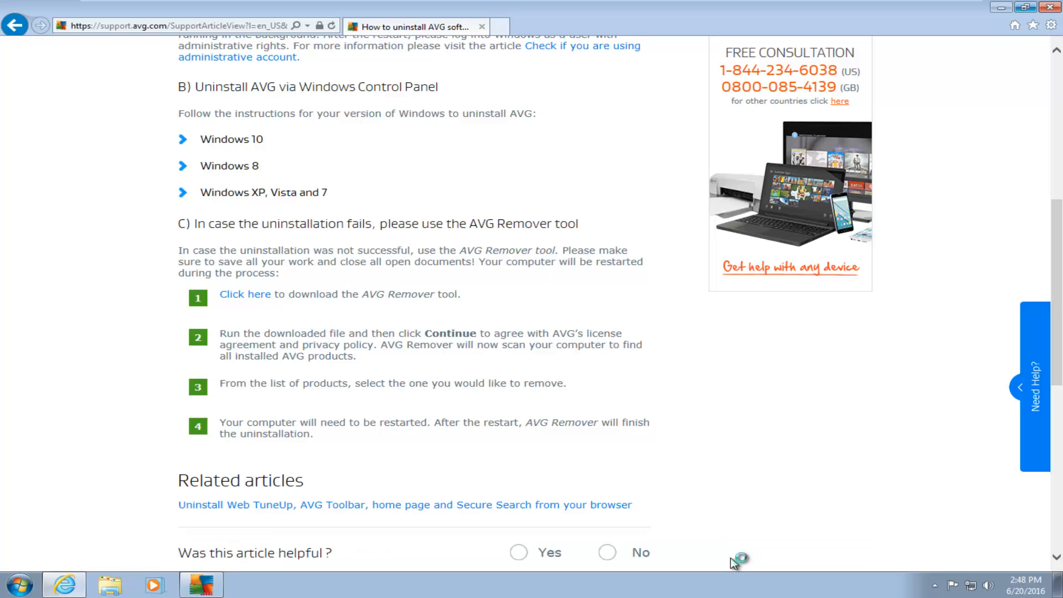
click(245, 293)
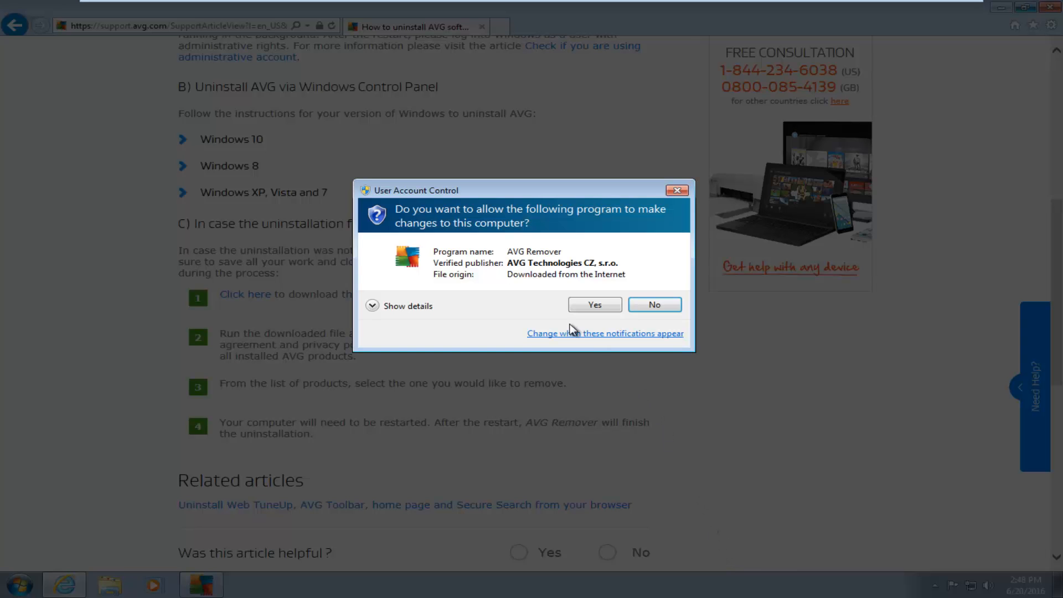
mouse_move(439, 212)
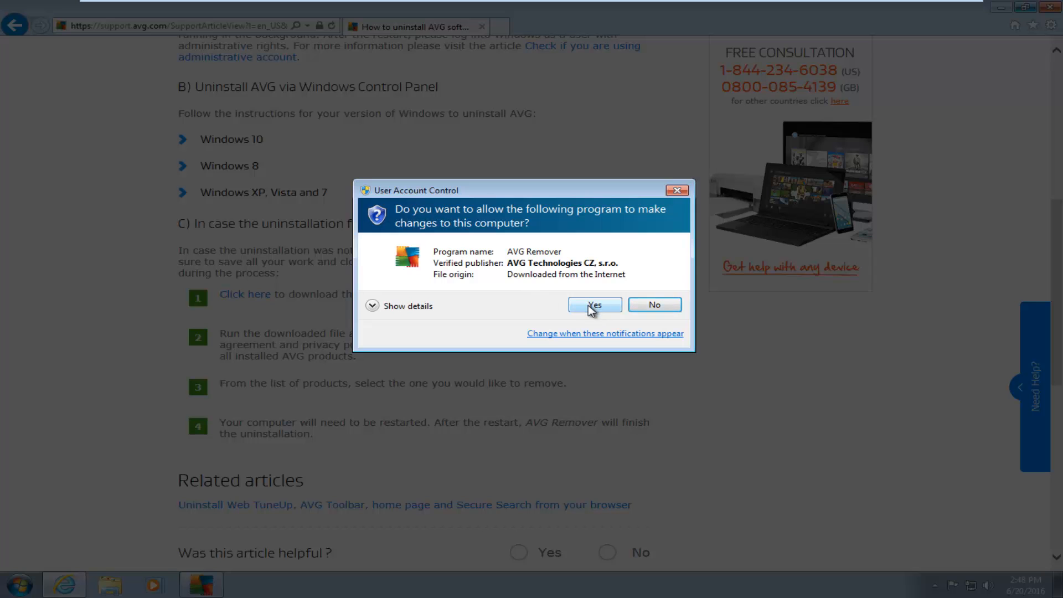
Approve the User Account Control prompt so AVG Remover runs with administrator rights
click(593, 304)
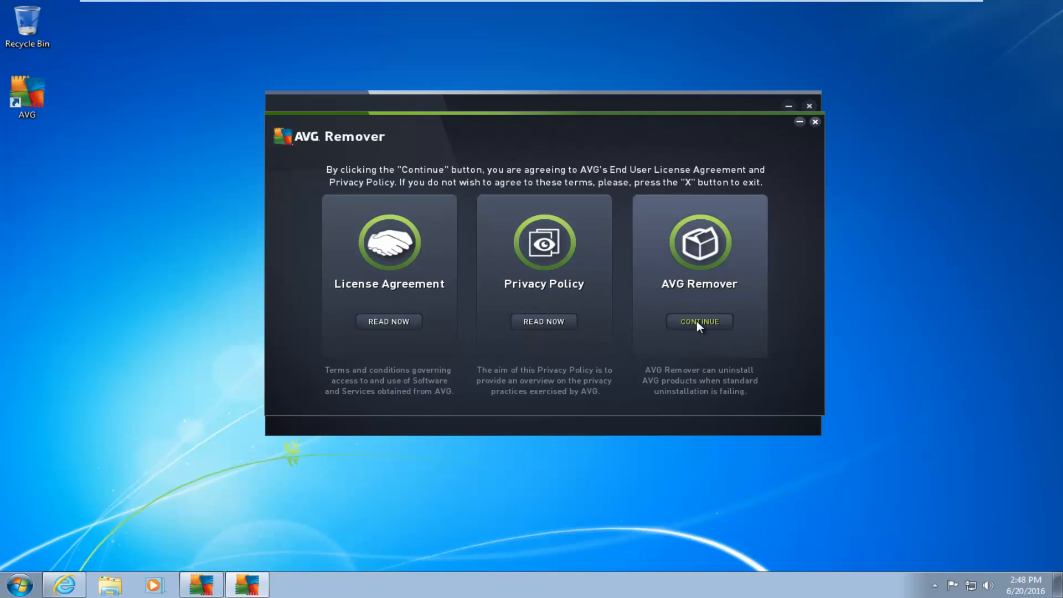
mouse_move(674, 289)
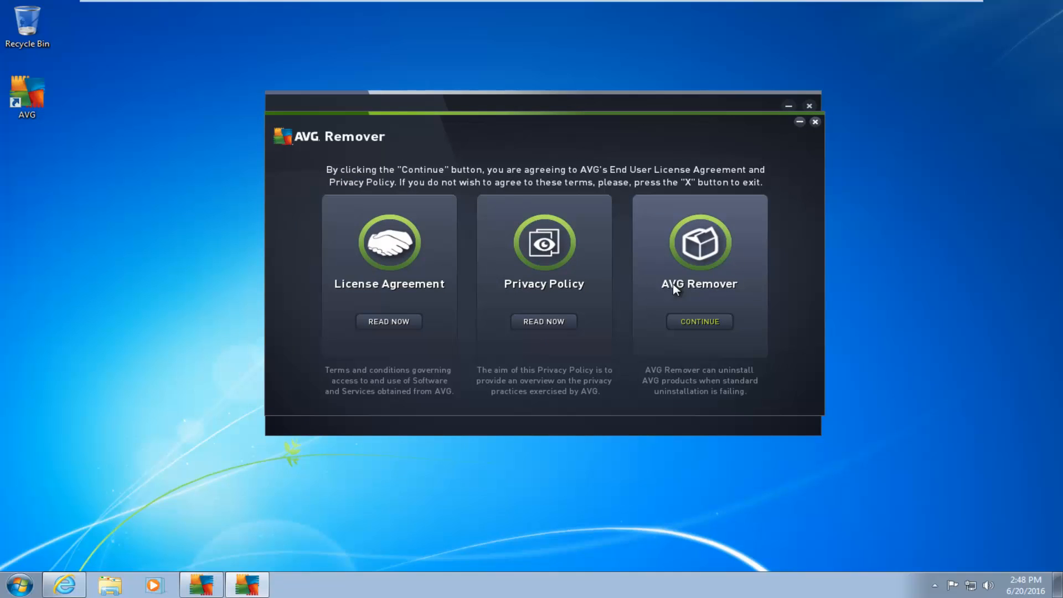
mouse_move(725, 261)
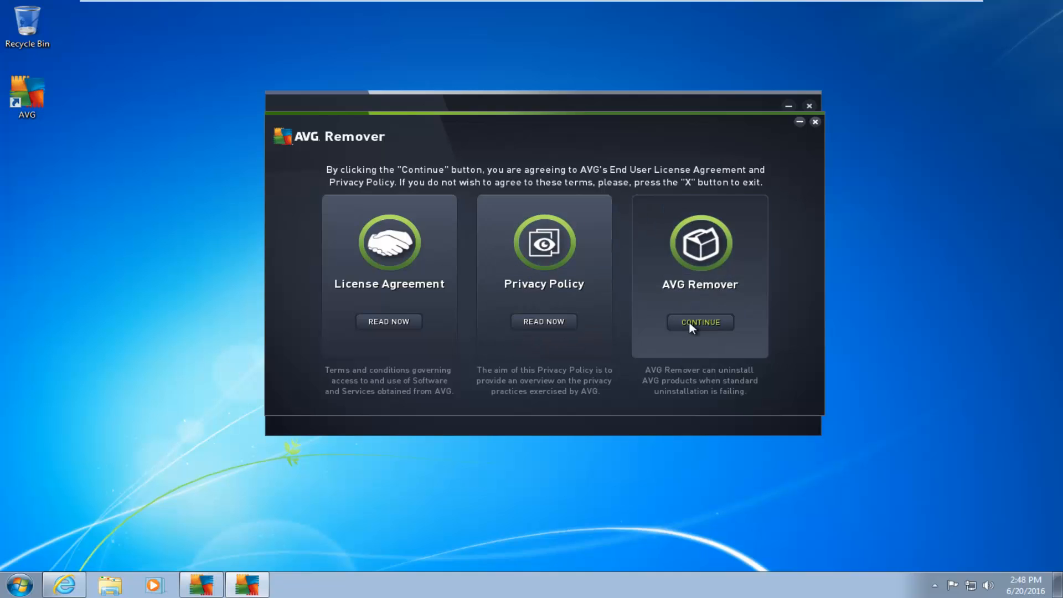
Accept the AVG license agreement and privacy policy to begin the product scan
click(700, 321)
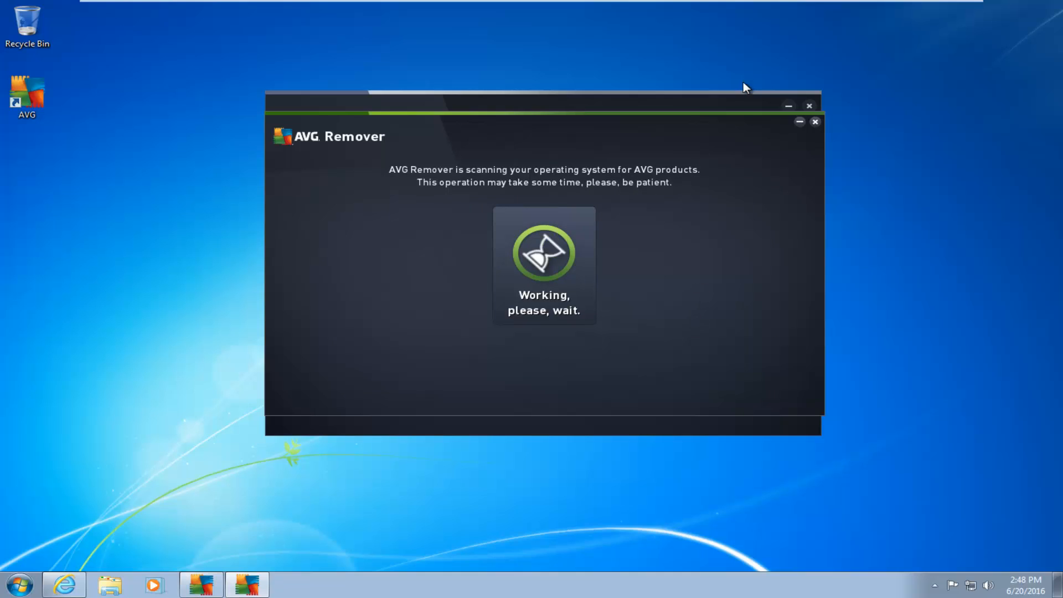
mouse_move(676, 175)
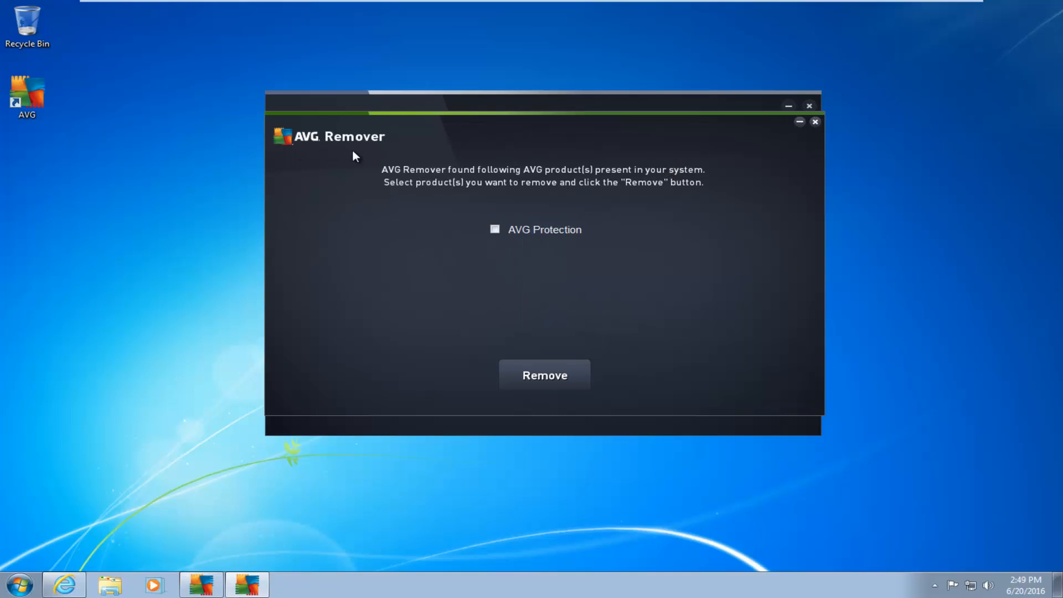
mouse_move(478, 200)
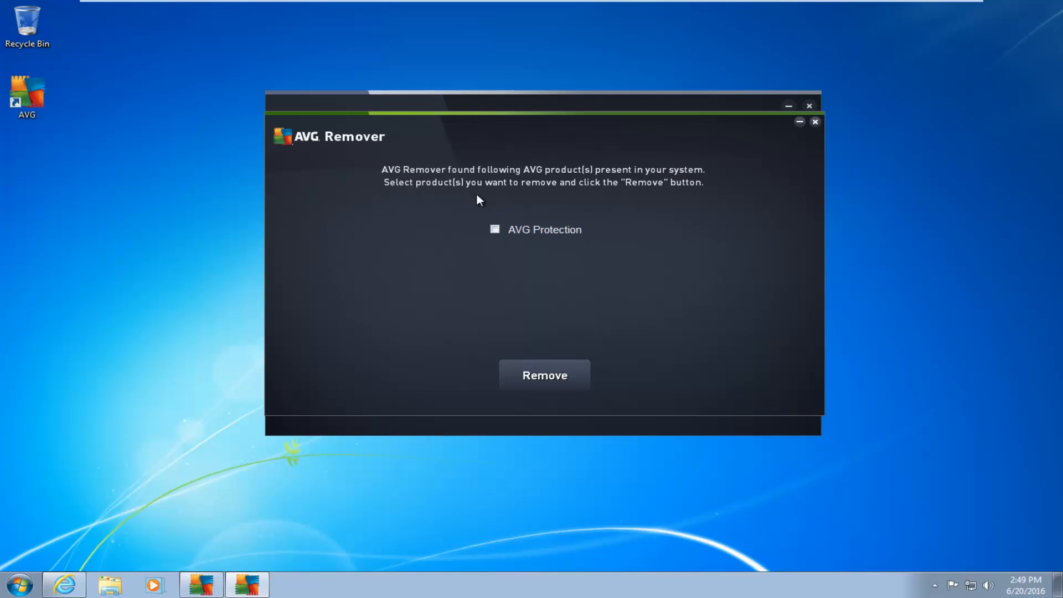
mouse_move(604, 176)
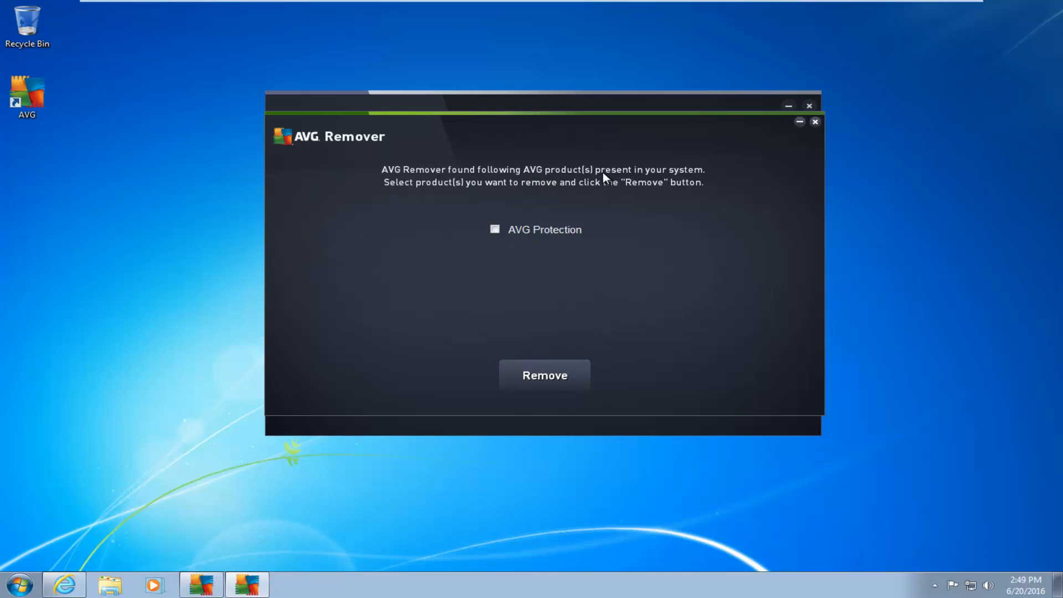
mouse_move(494, 242)
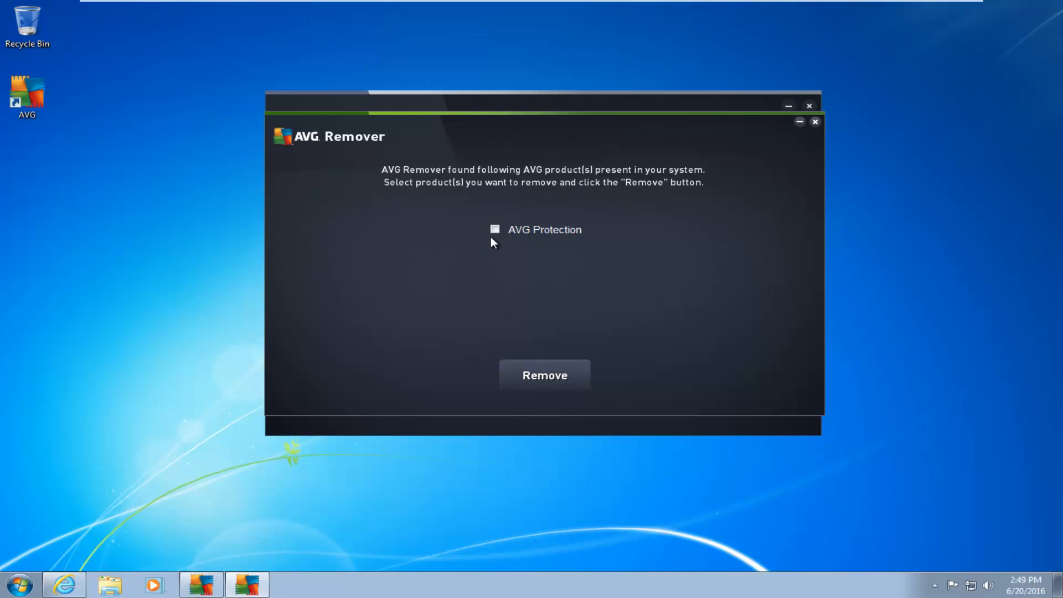
Tick the AVG Protection checkbox in the product list
click(495, 229)
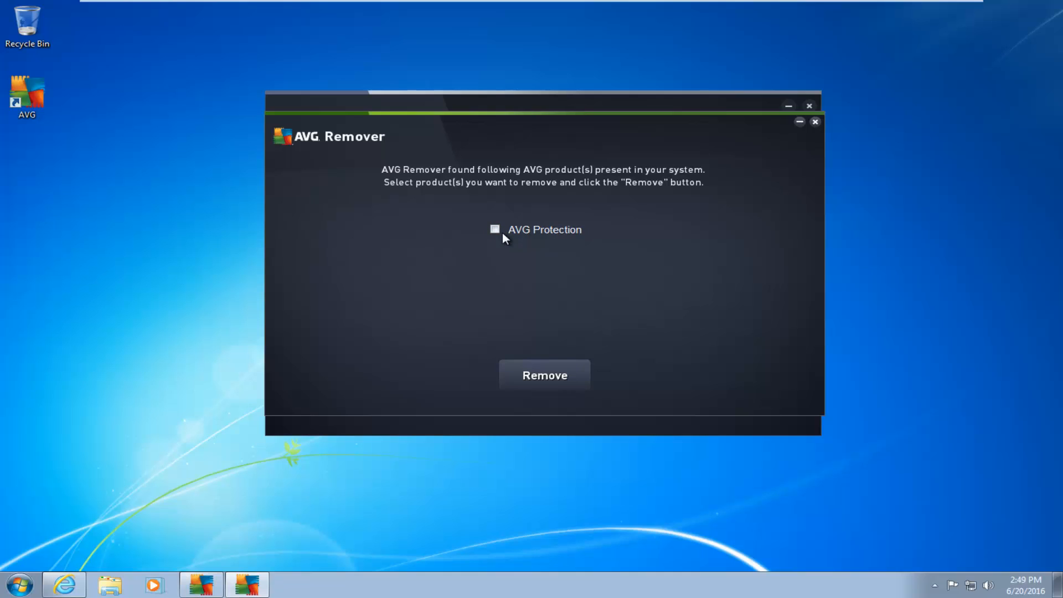
mouse_move(473, 273)
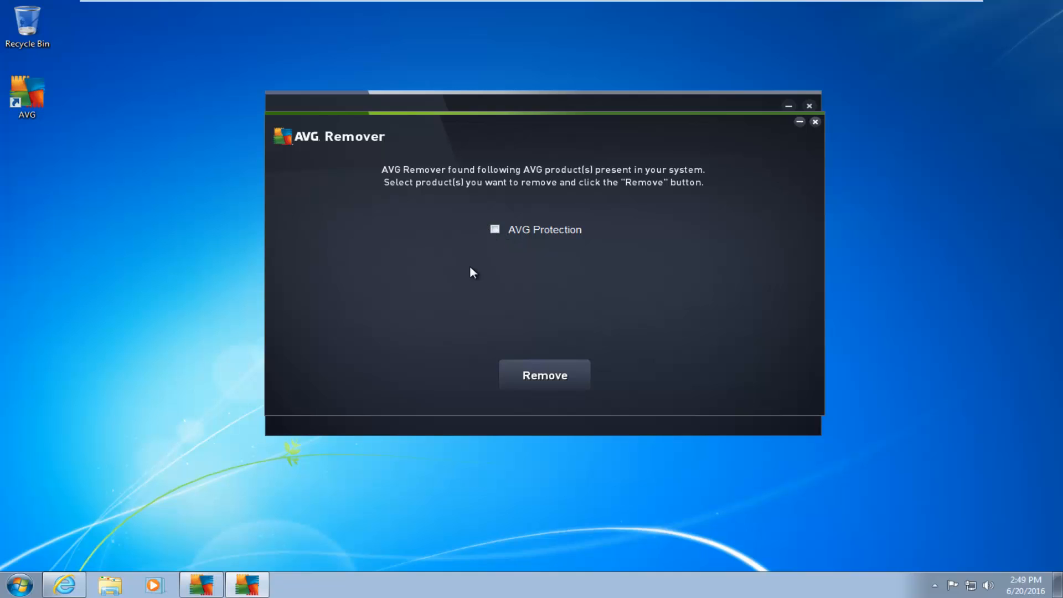
mouse_move(514, 305)
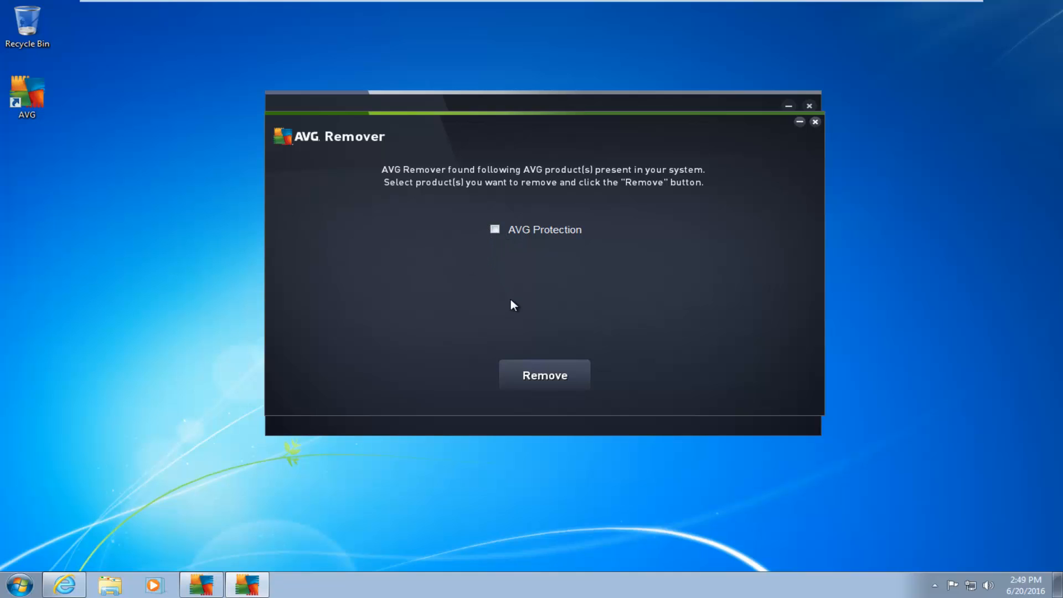
mouse_move(520, 233)
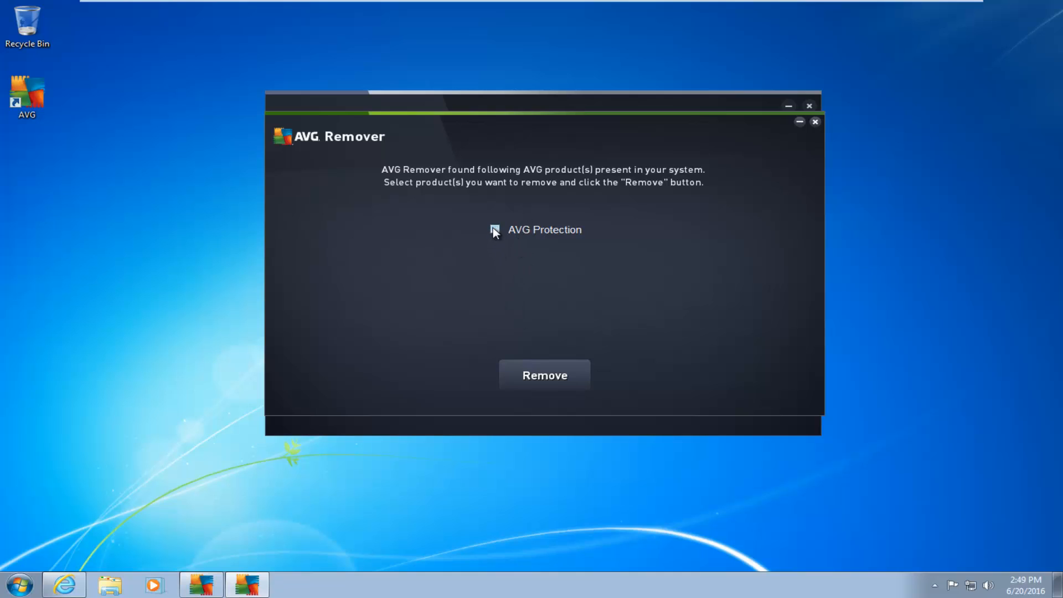
click(495, 229)
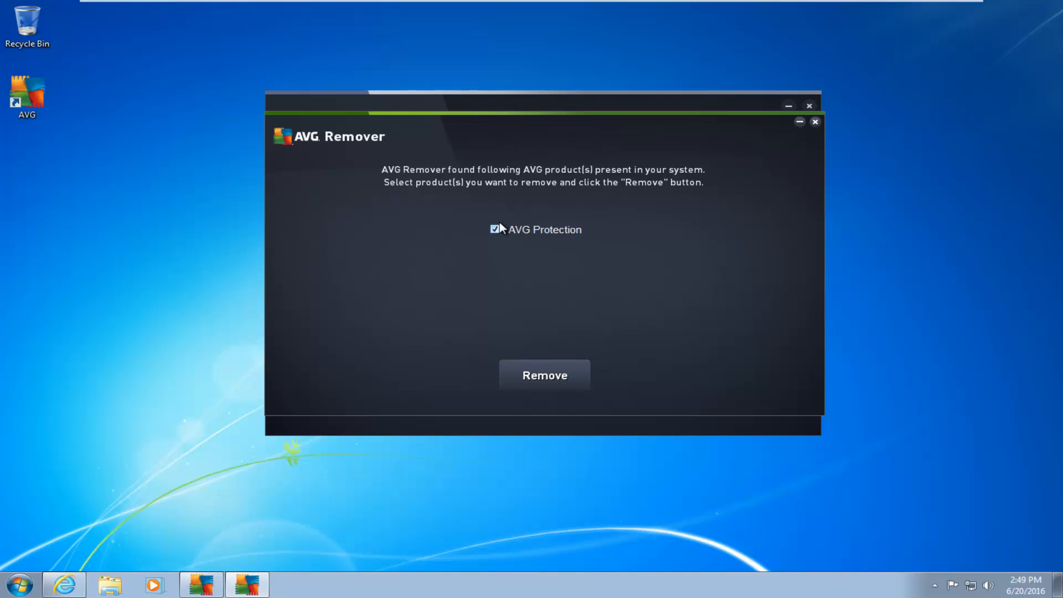
mouse_move(496, 246)
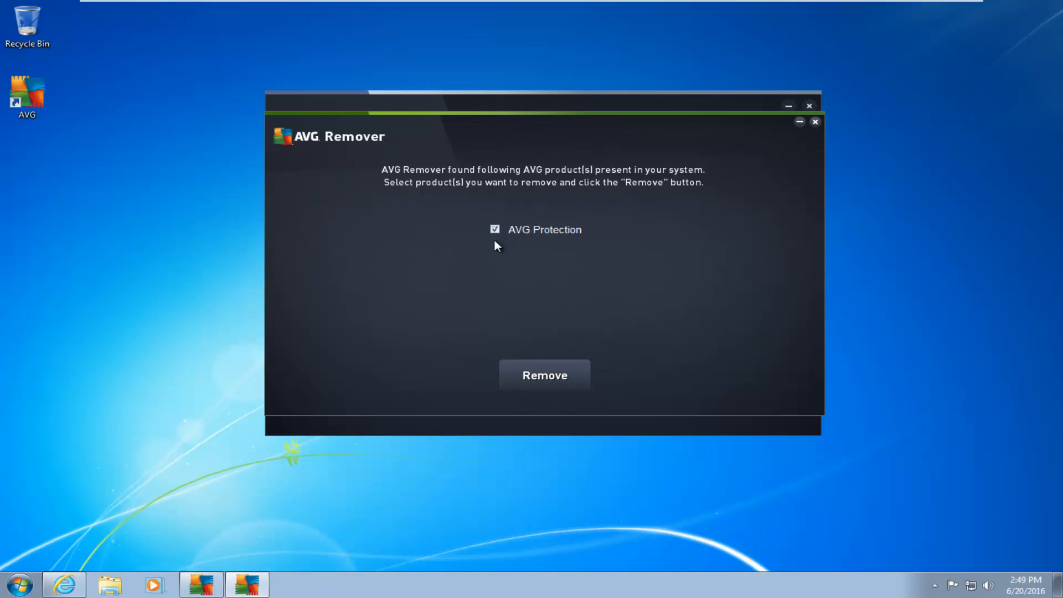
mouse_move(501, 227)
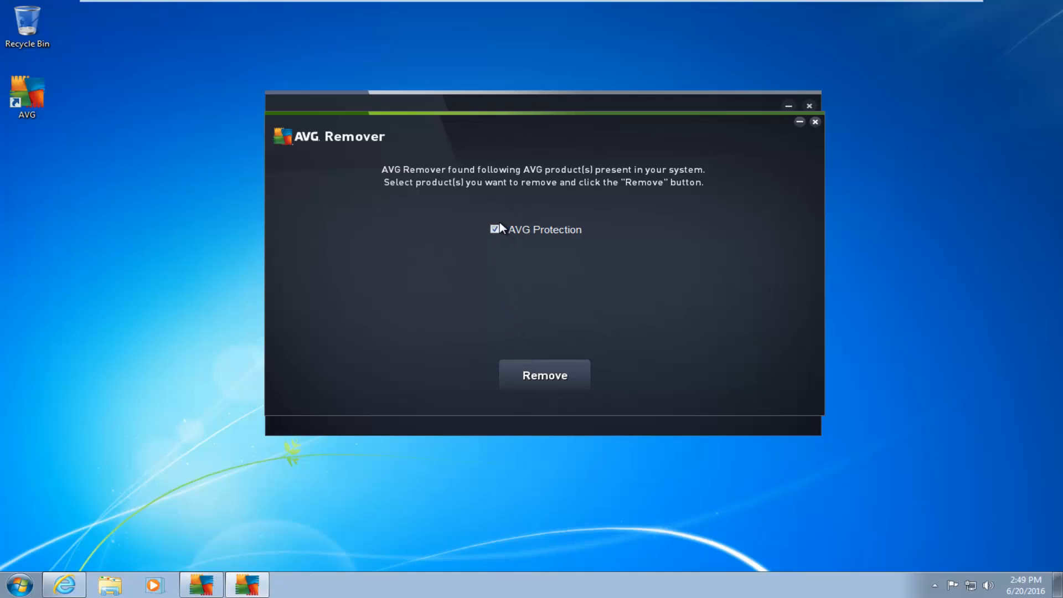
mouse_move(545, 375)
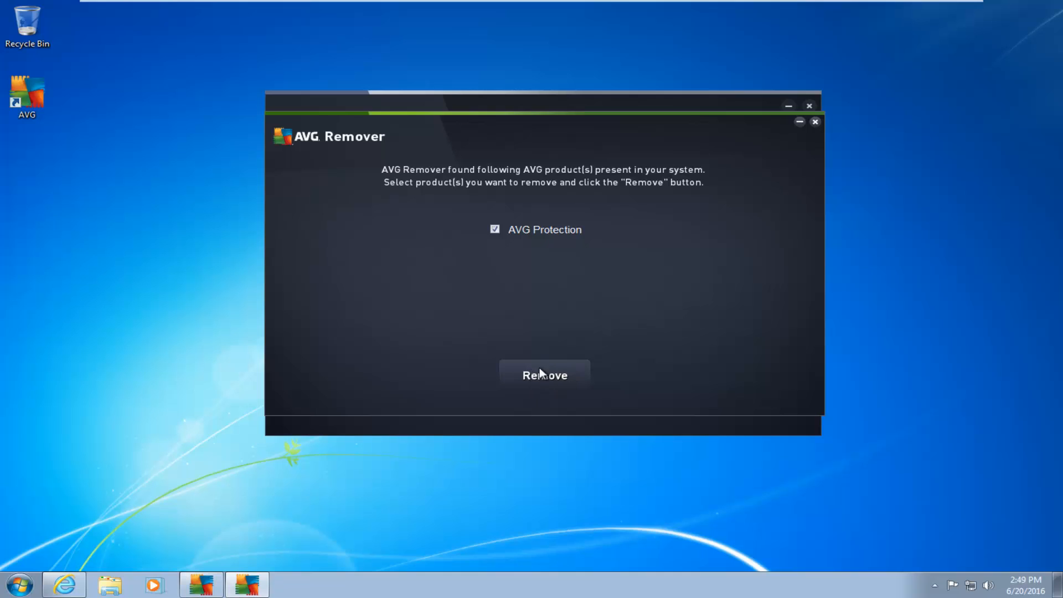
Start removal of AVG Protection and wait on the working screen
click(544, 375)
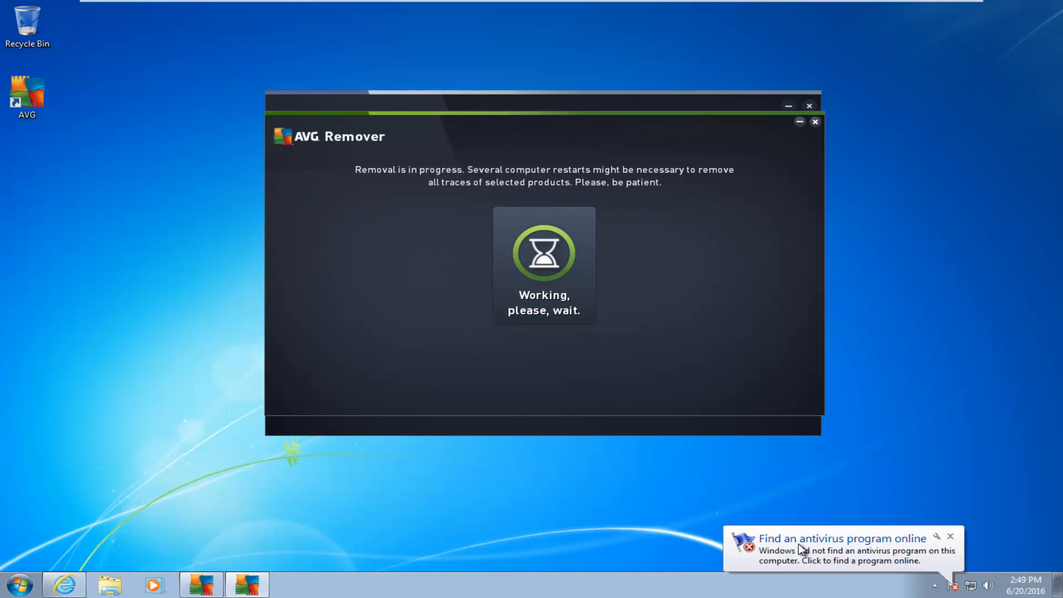
mouse_move(394, 181)
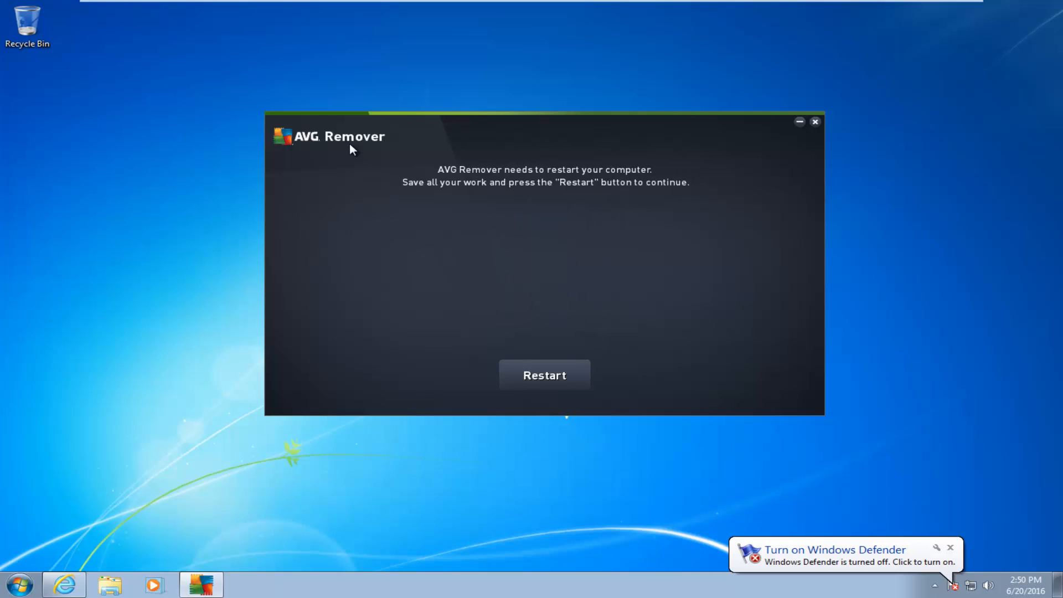
mouse_move(443, 177)
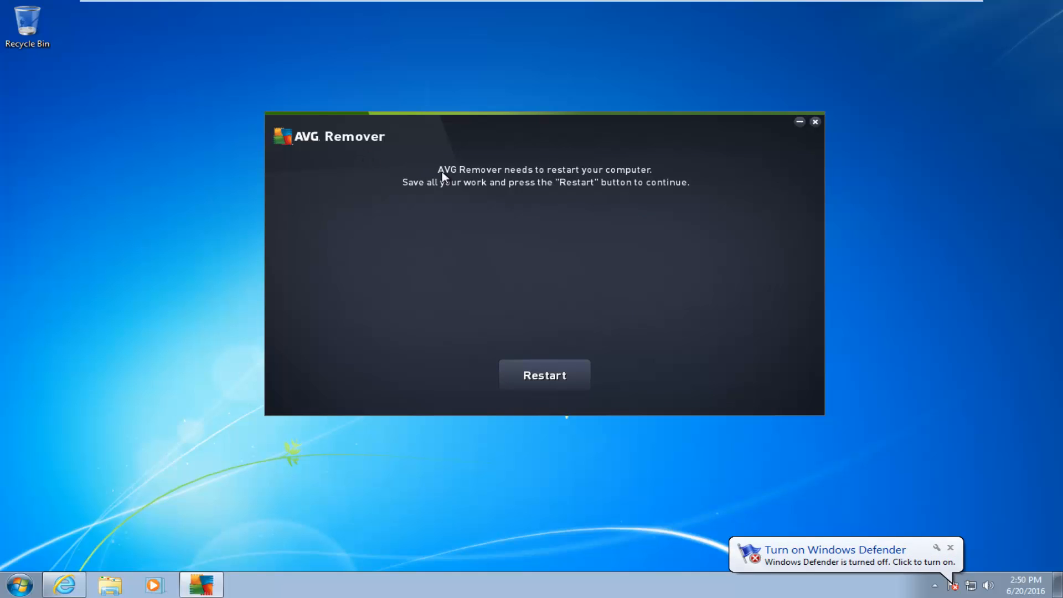
mouse_move(498, 323)
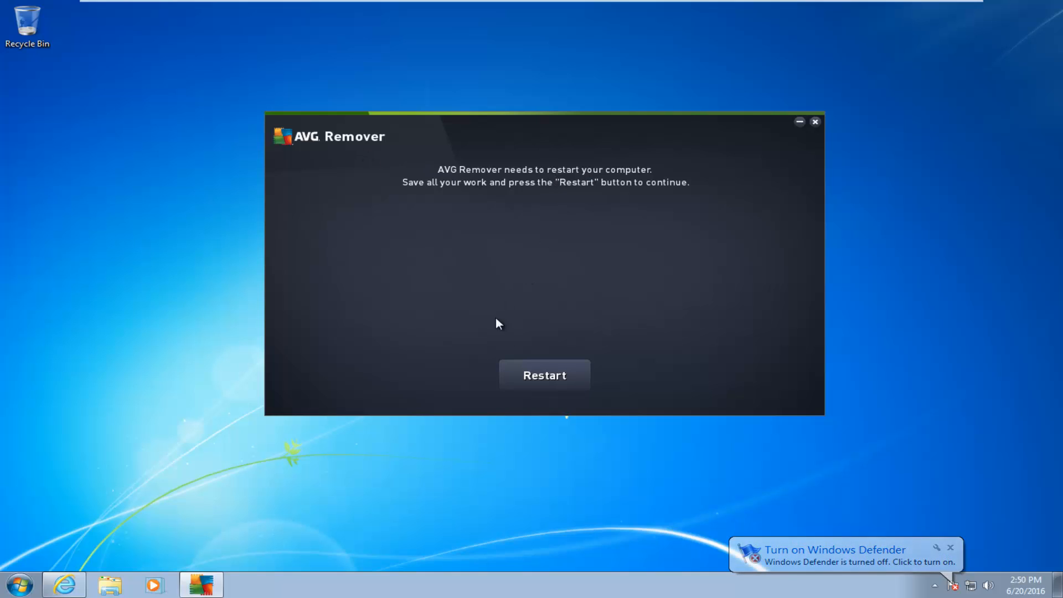
mouse_move(352, 360)
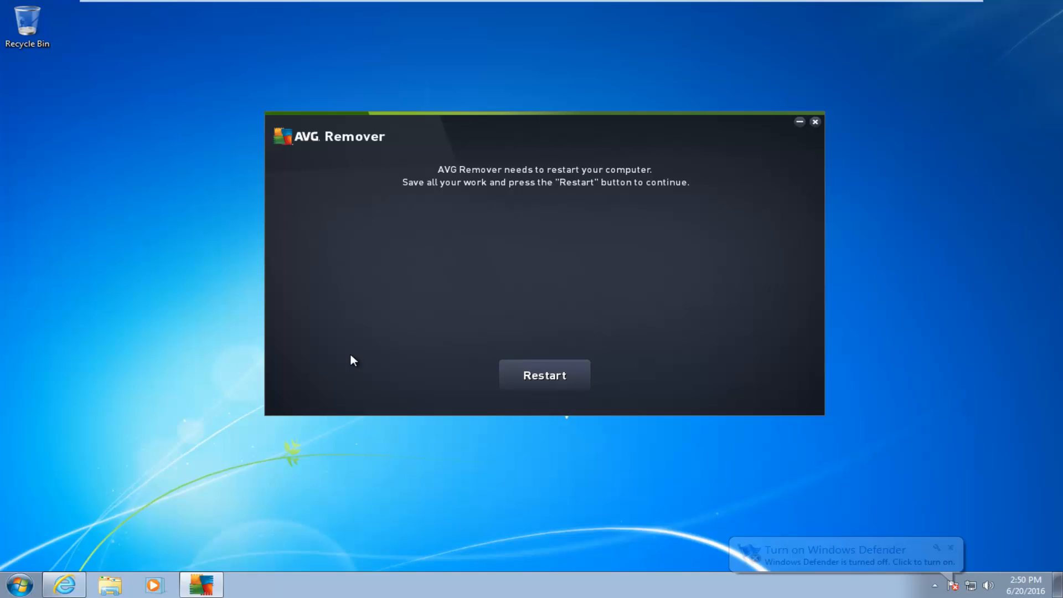
mouse_move(214, 405)
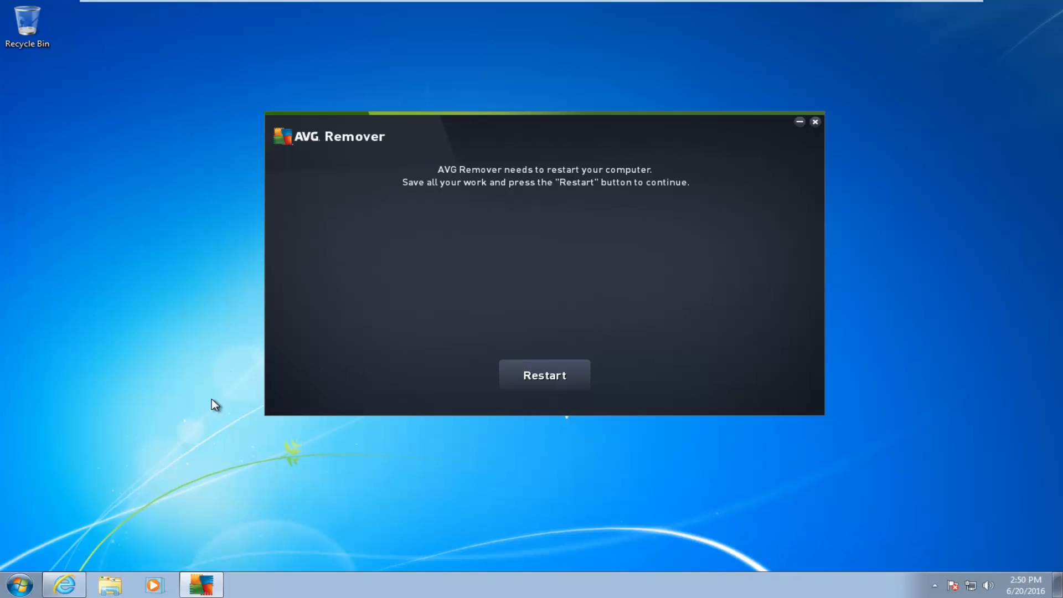
mouse_move(544, 375)
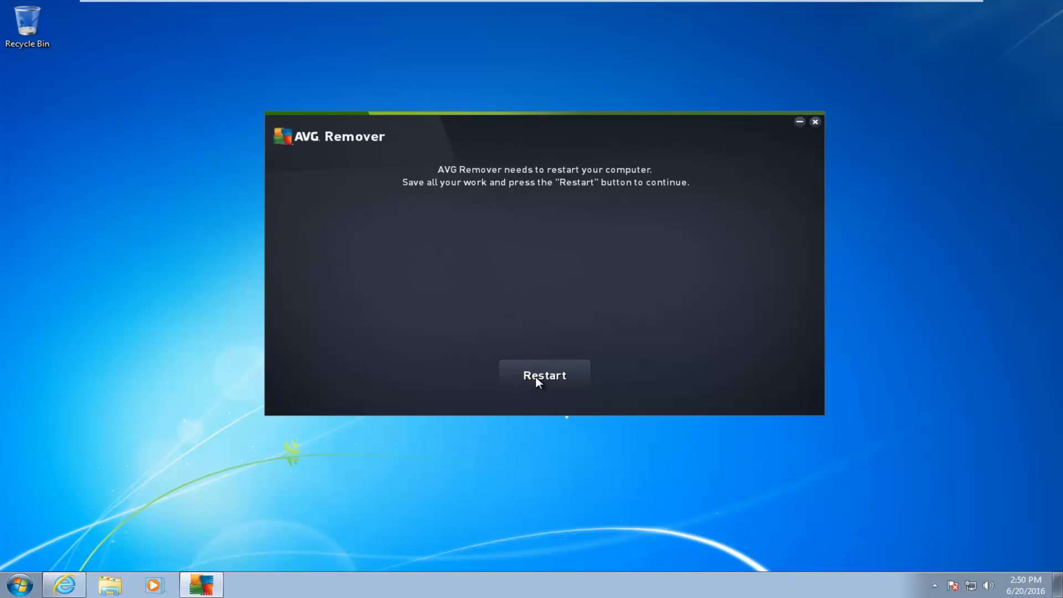
Accept AVG Remover's restart prompt to reboot and continue removal
click(545, 375)
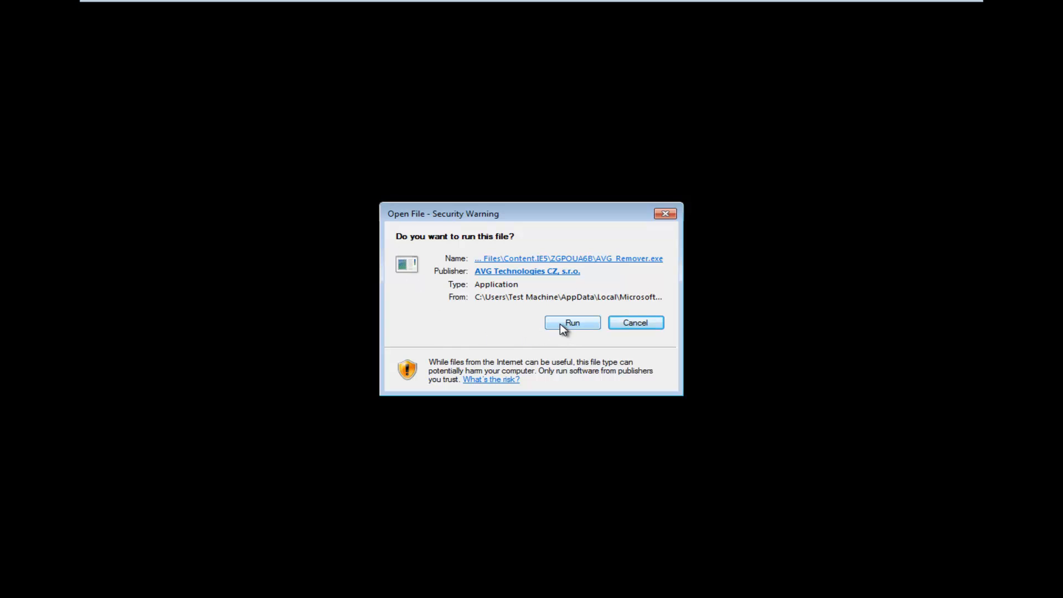
Allow AVG Remover to run from the Open File security warning after reboot
click(572, 323)
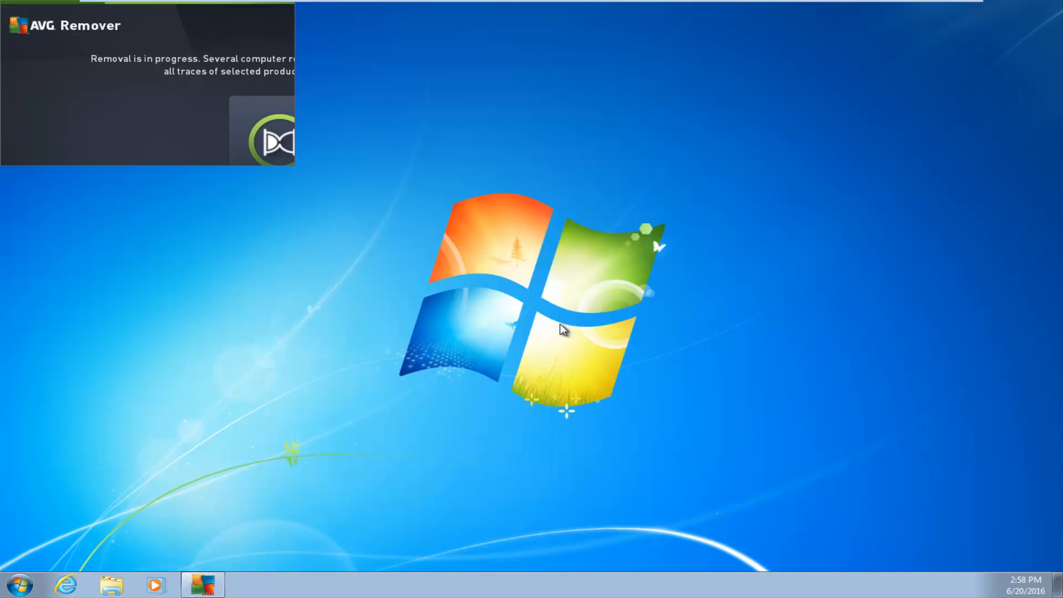
mouse_move(206, 42)
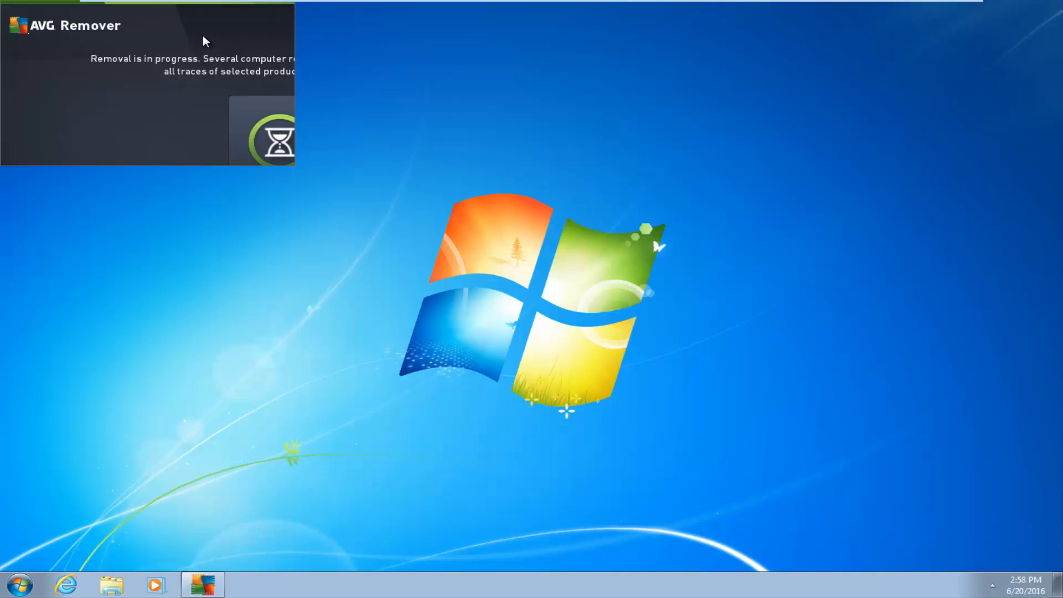
mouse_move(266, 117)
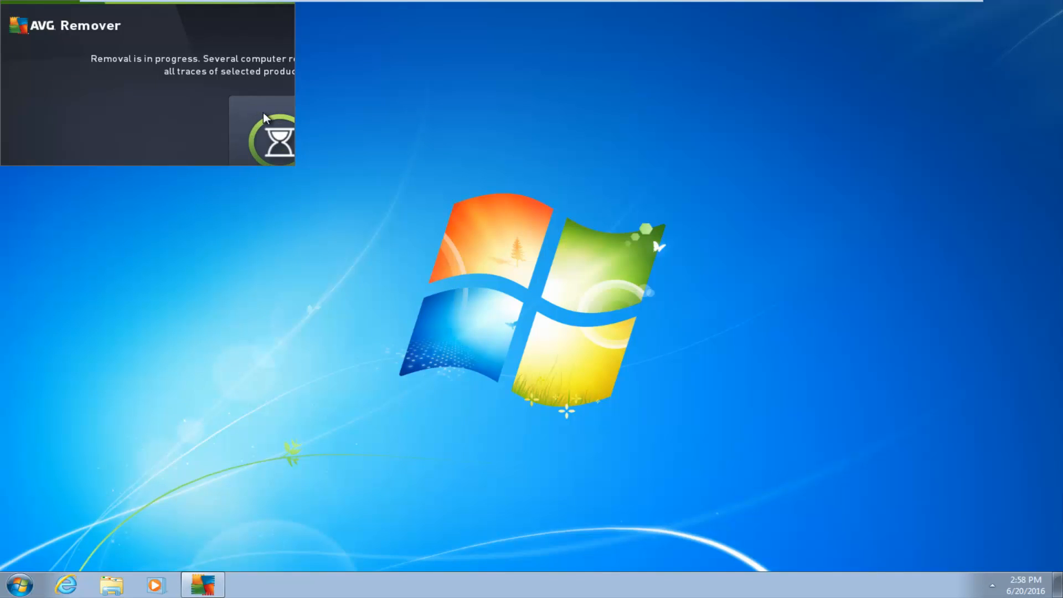
mouse_move(193, 54)
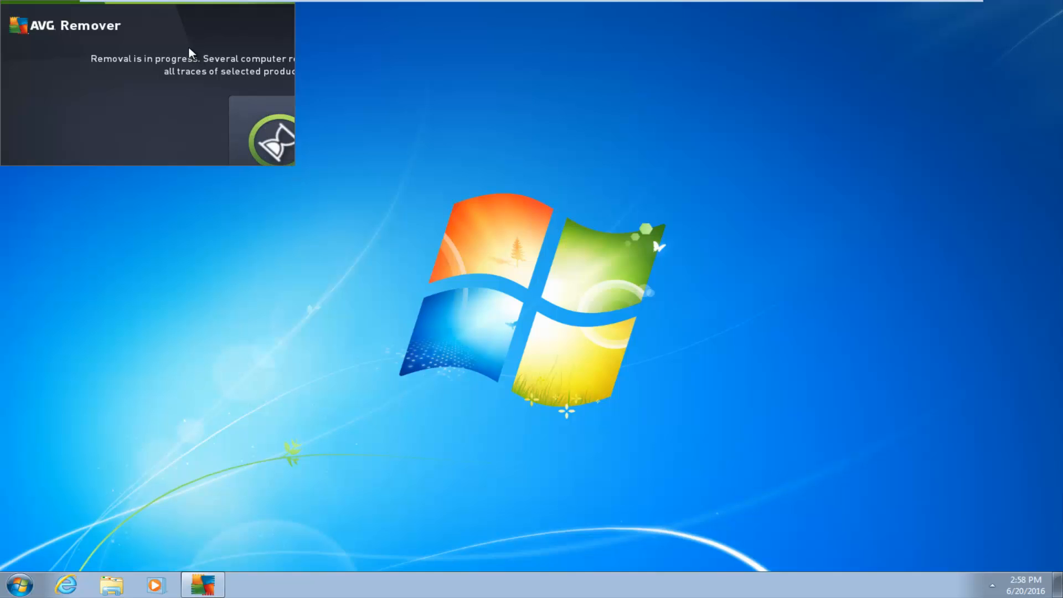
mouse_move(224, 72)
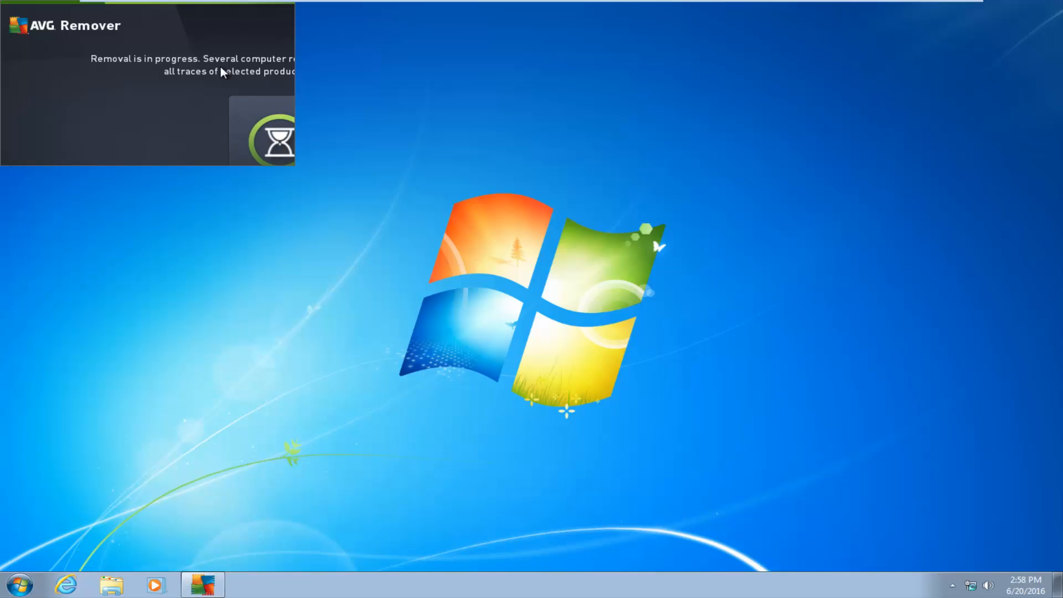
mouse_move(337, 103)
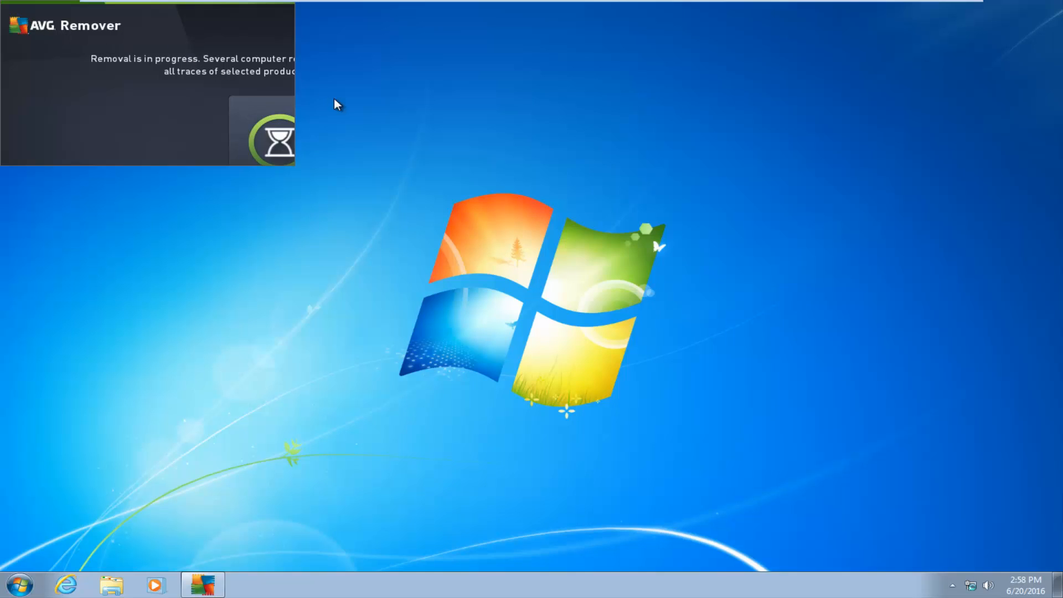
mouse_move(166, 70)
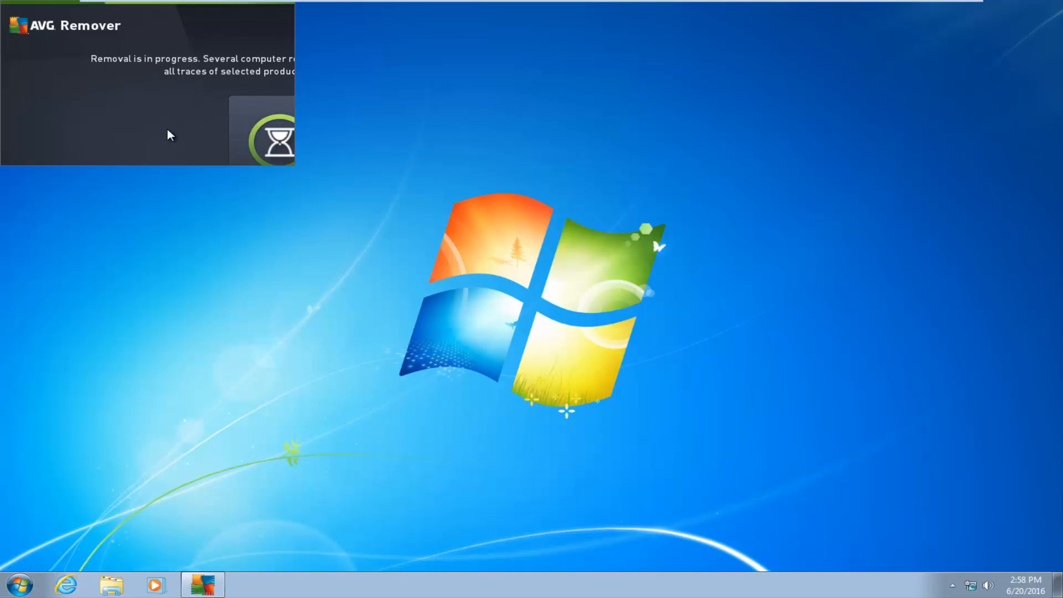
mouse_move(190, 123)
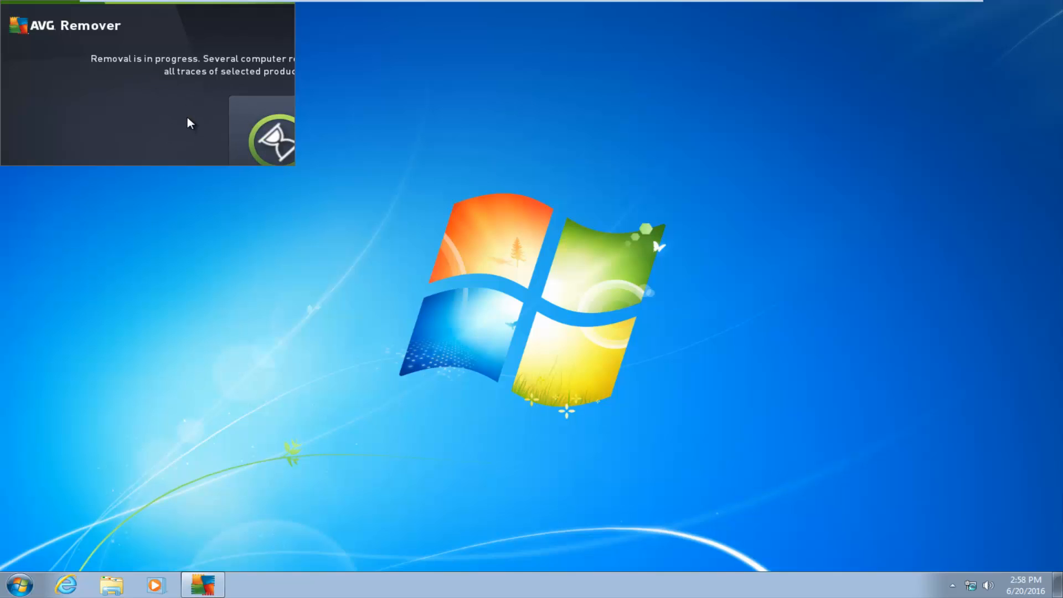
mouse_move(7, 40)
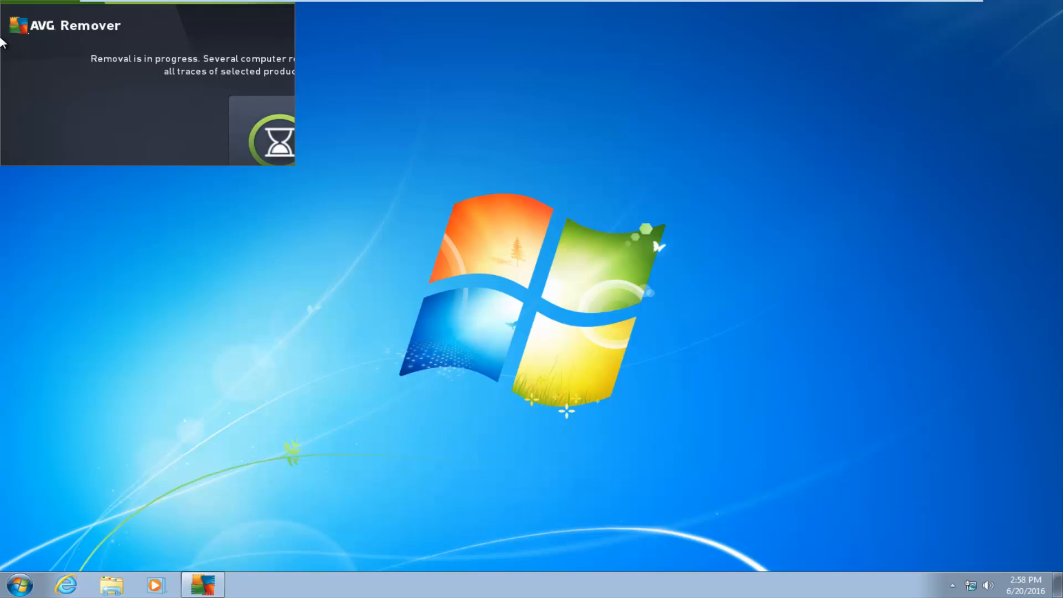
mouse_move(263, 76)
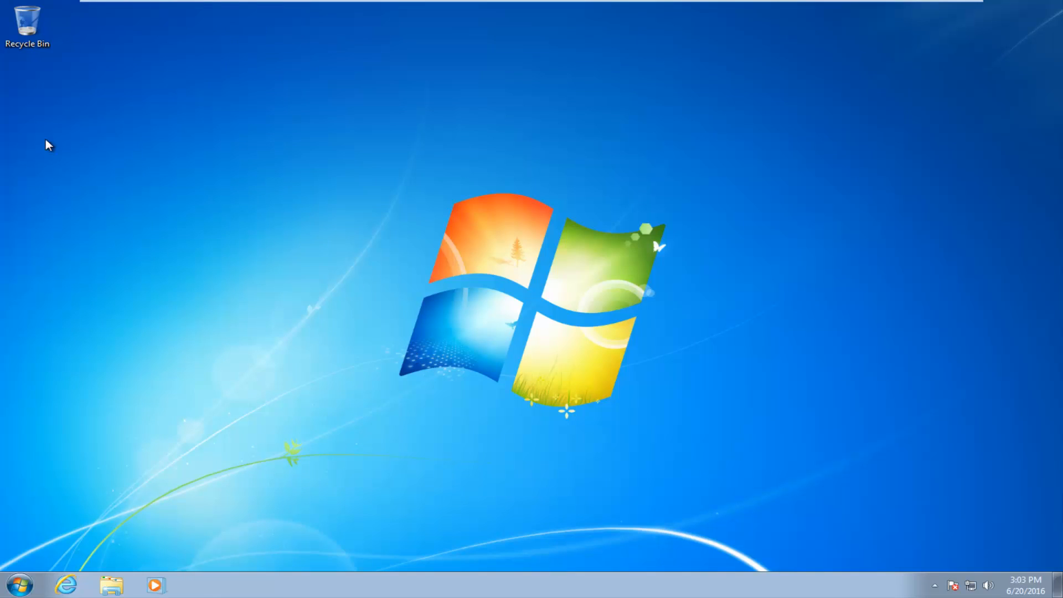
mouse_move(758, 499)
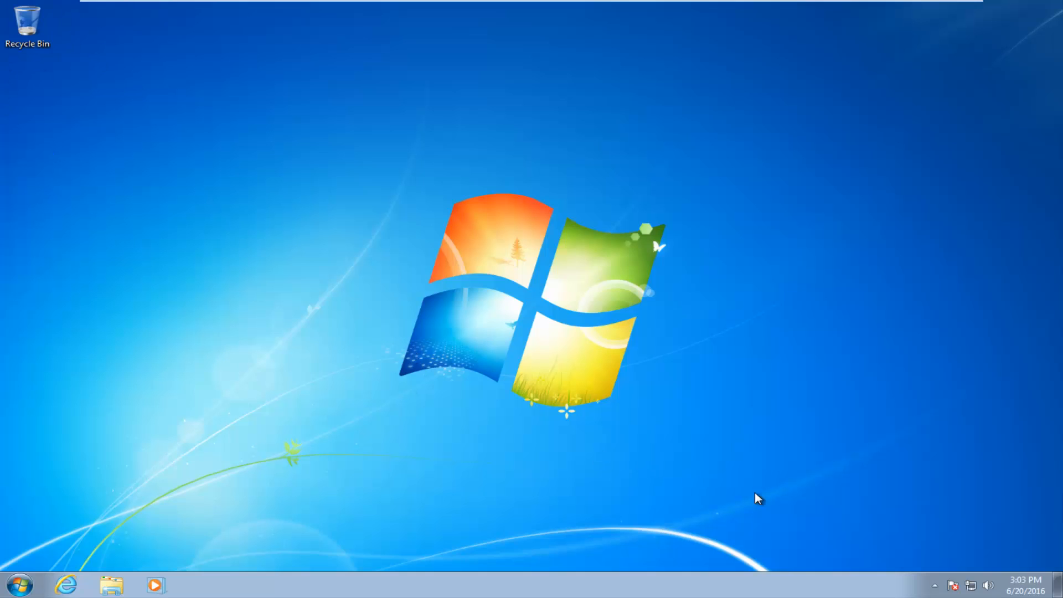
click(936, 585)
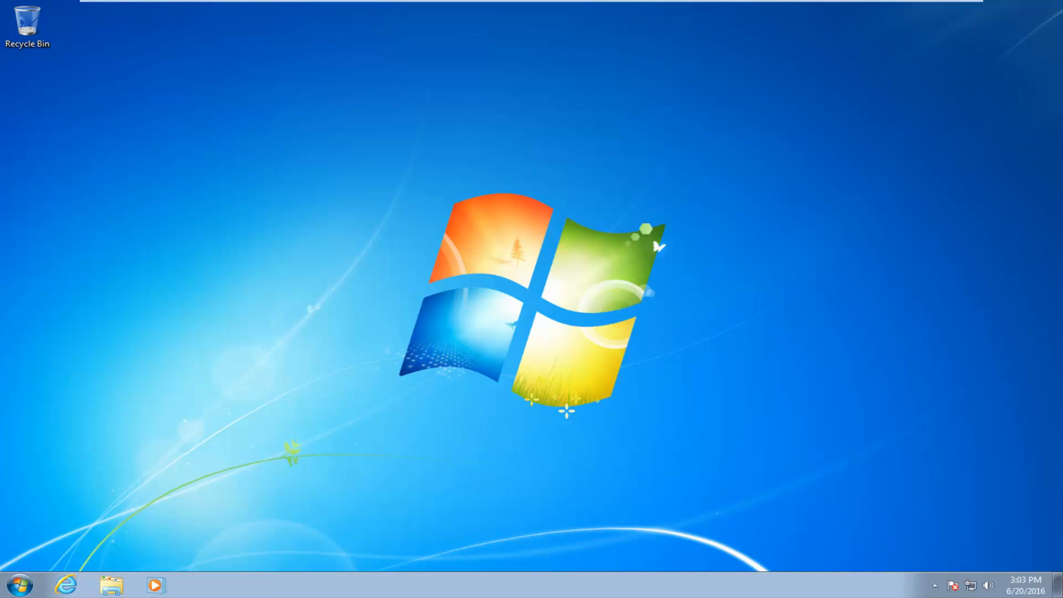
Search 'programs', open Programs and Features, verify AVG Protection is gone, and close it
text(program)
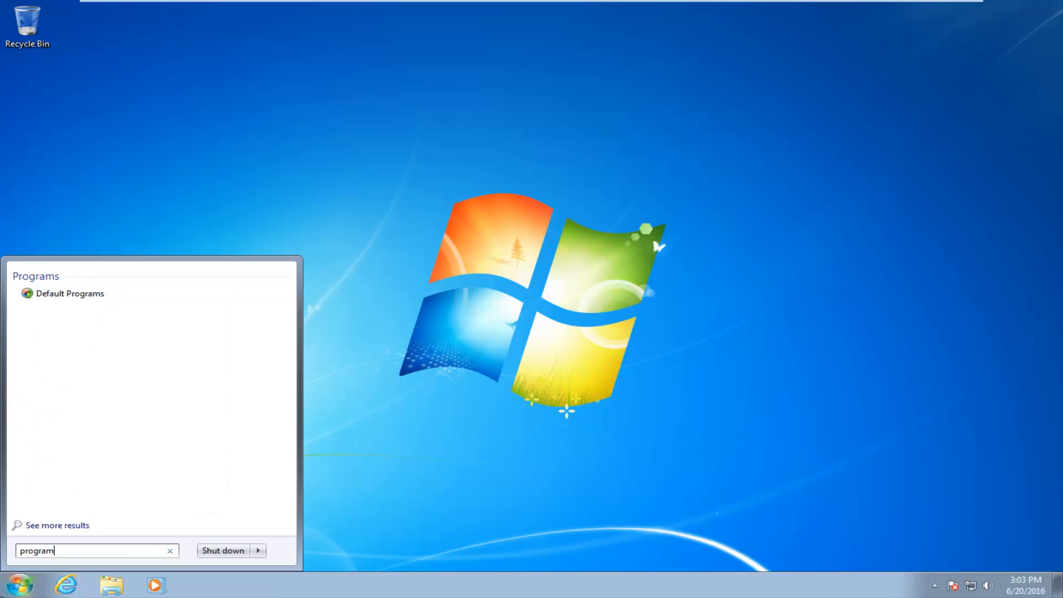
text(s)
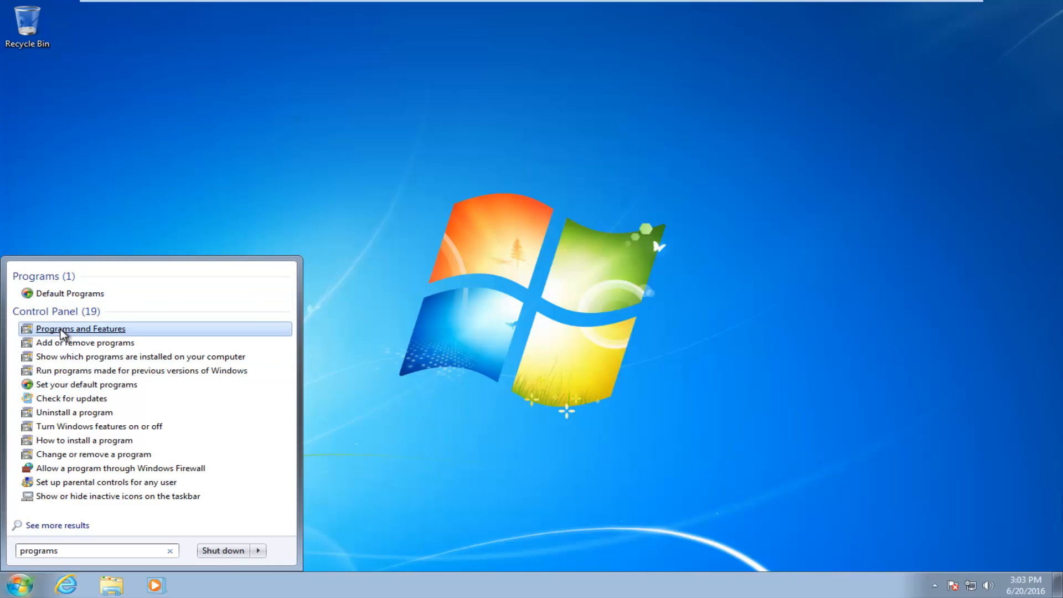
click(80, 329)
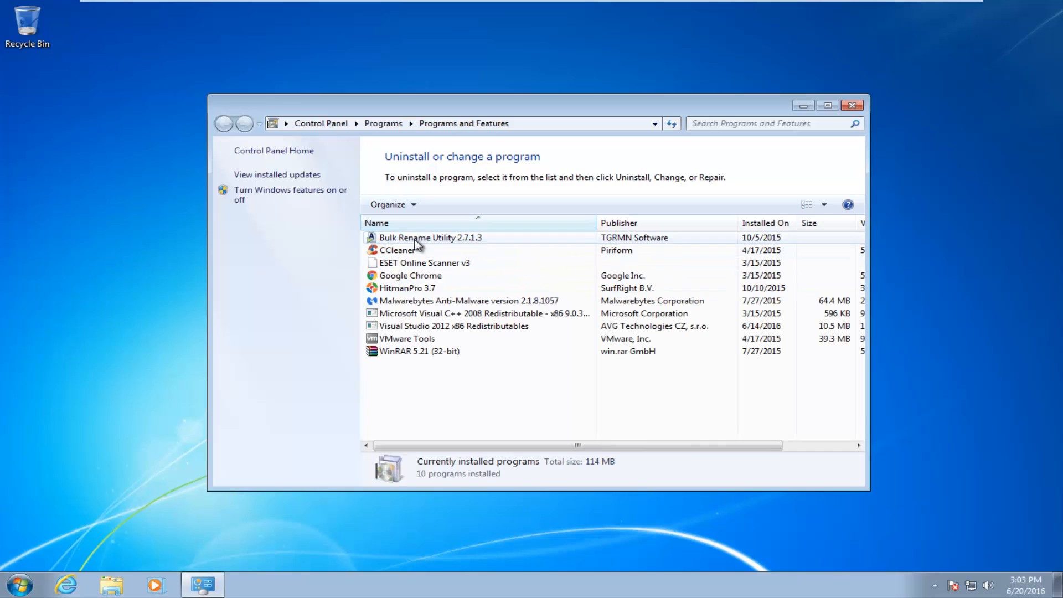
mouse_move(882, 67)
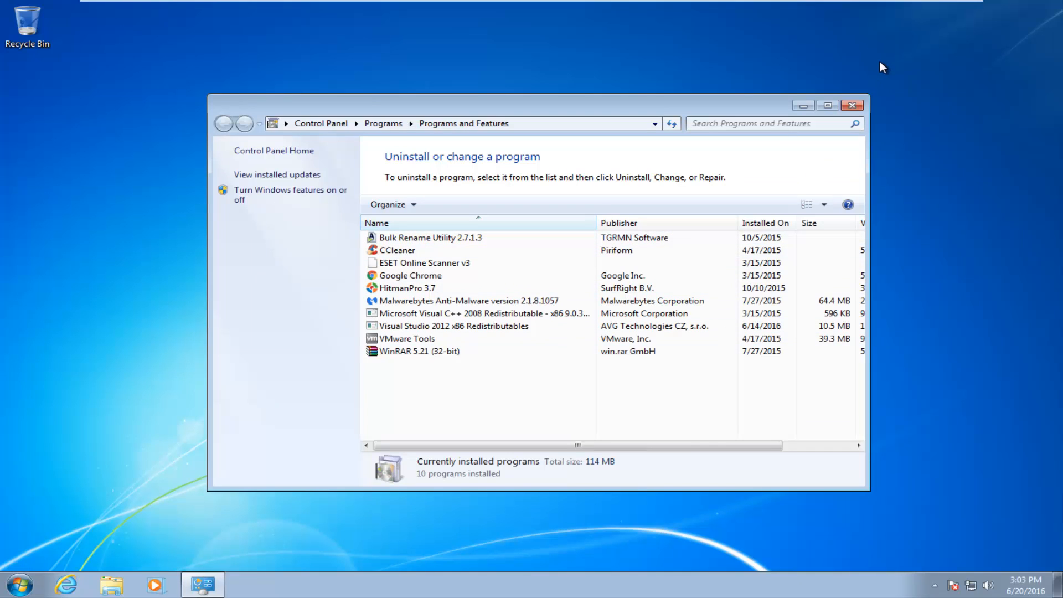
mouse_move(852, 106)
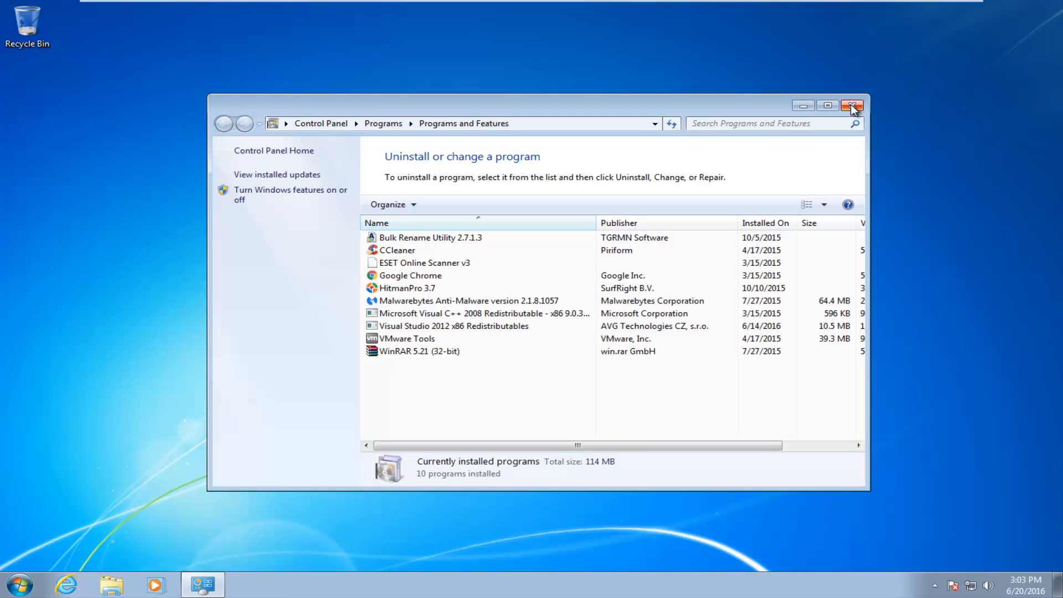
click(853, 106)
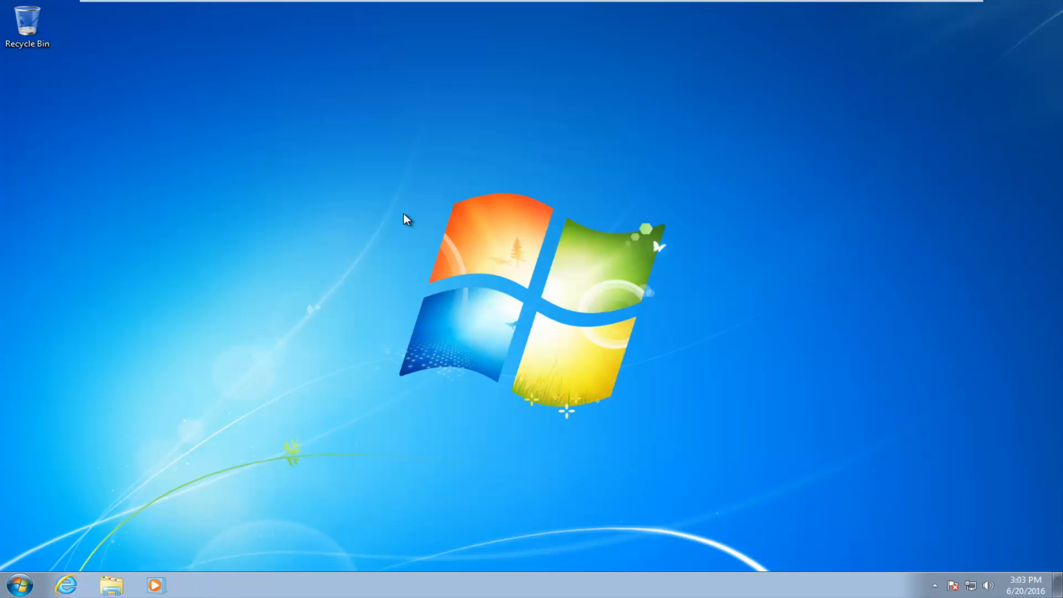